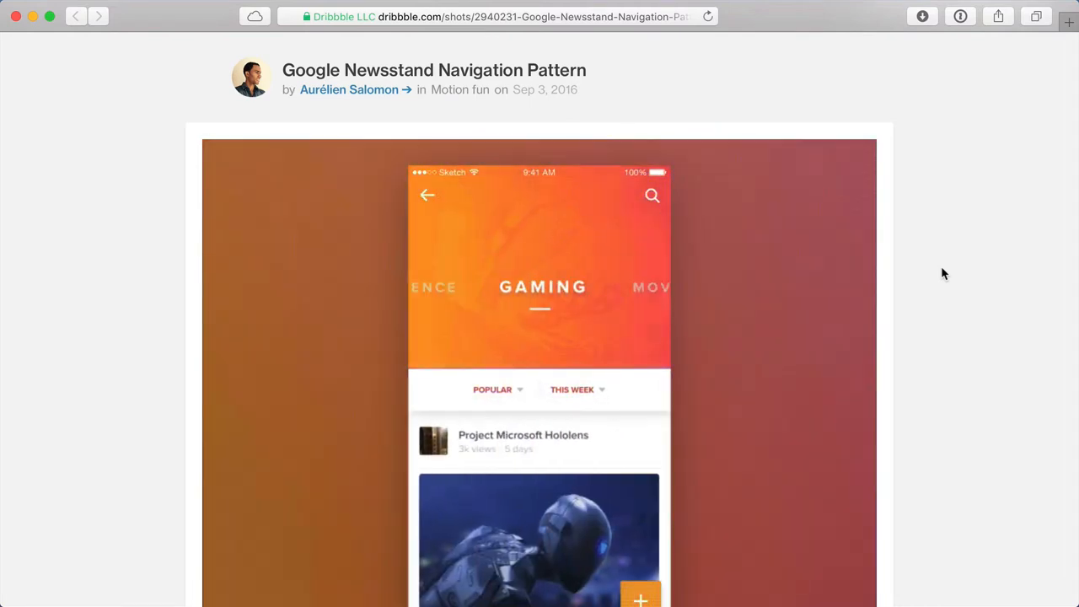
Link gaming to science on a left swipe and create a new custom transition
scroll("down", 3)
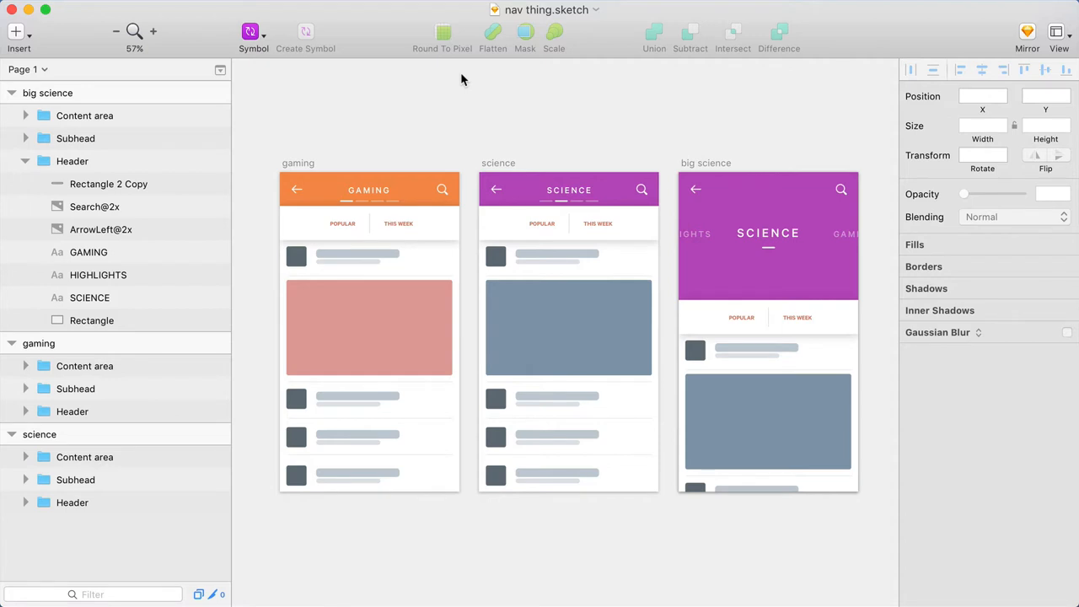
mouse_move(401, 154)
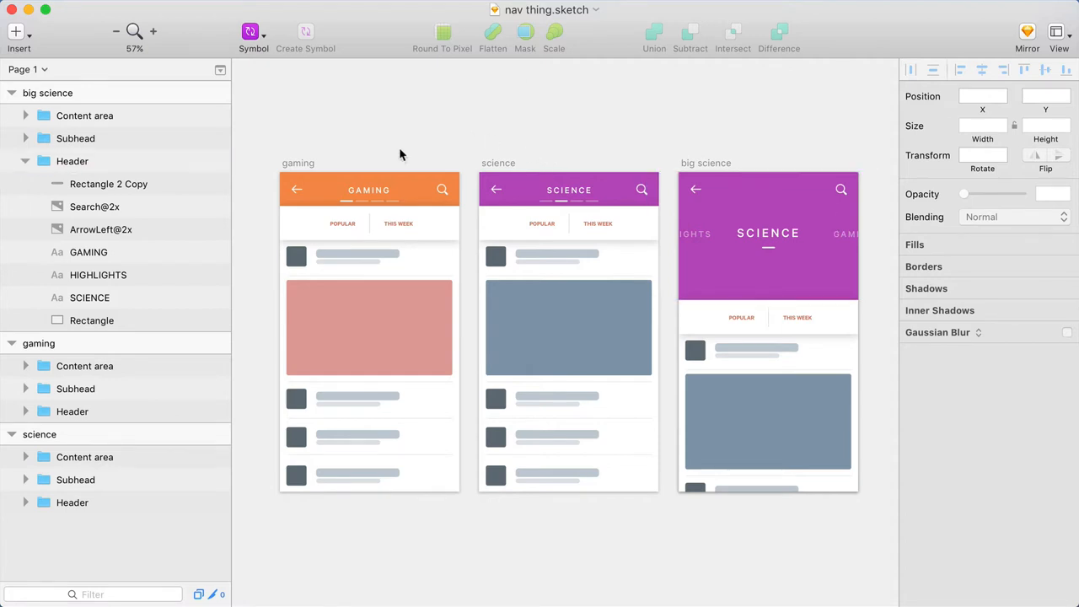
mouse_move(405, 138)
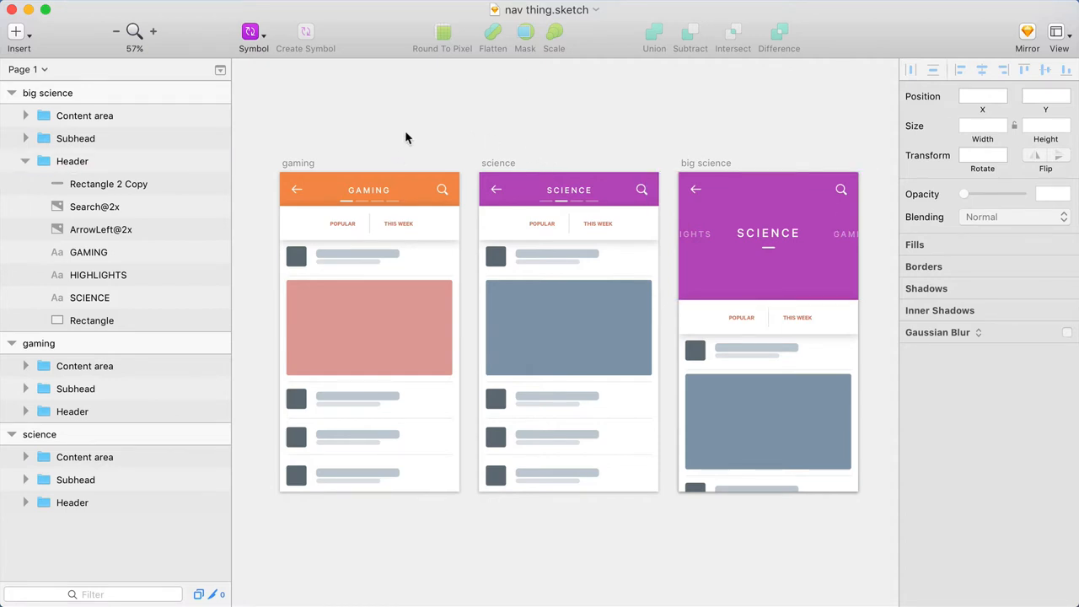
mouse_move(341, 29)
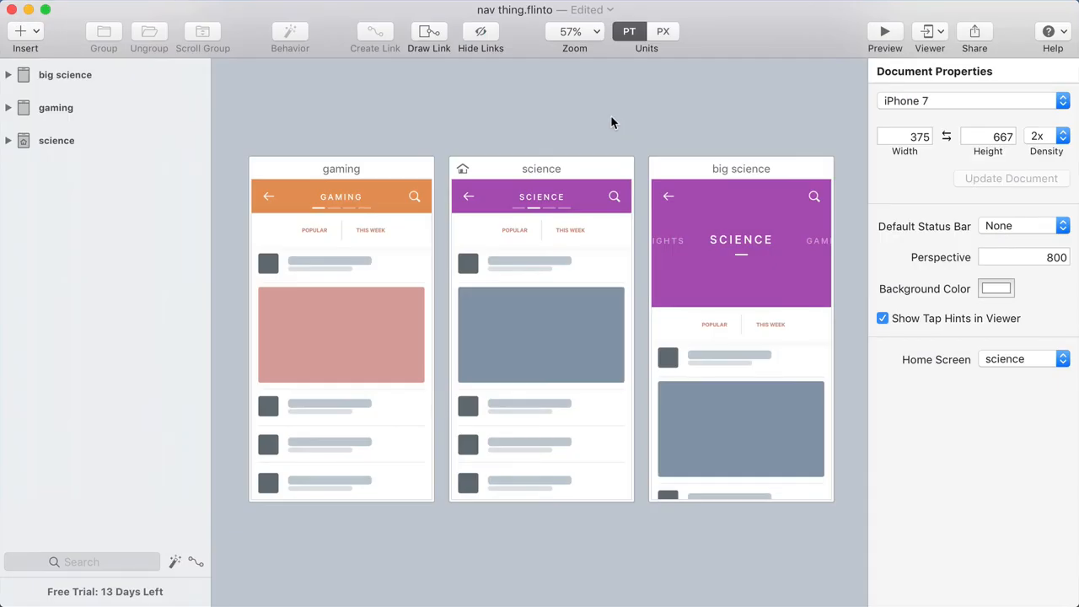
mouse_move(548, 135)
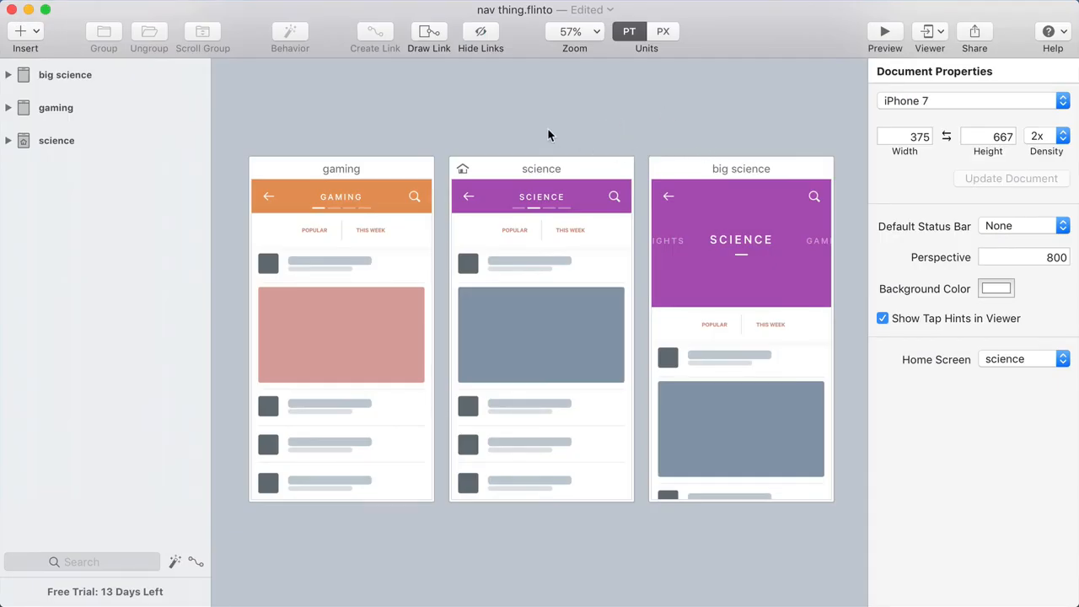
left_click(340, 168)
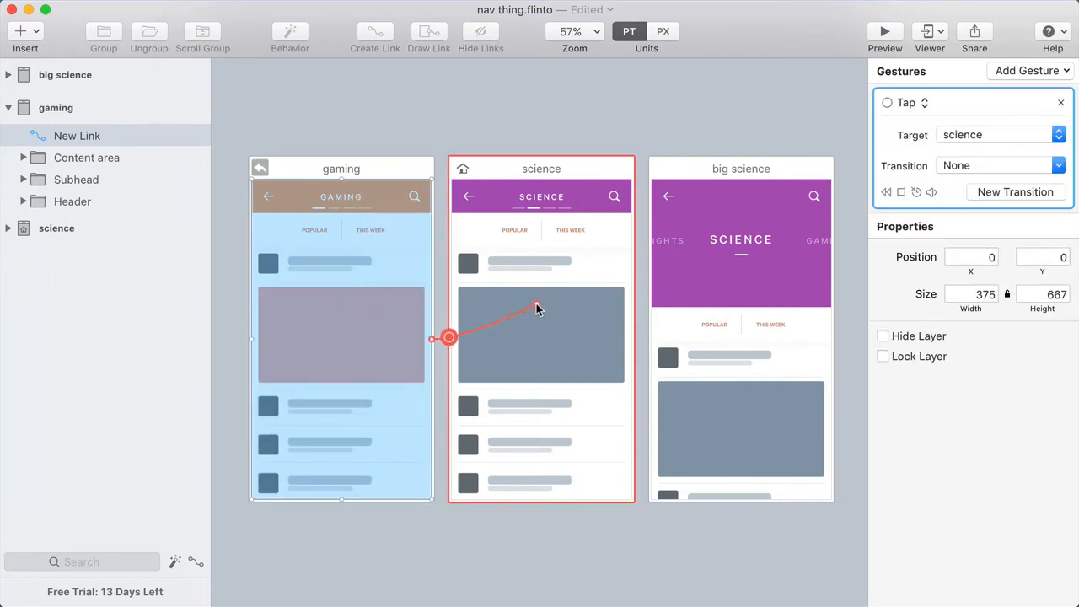
left_click(906, 102)
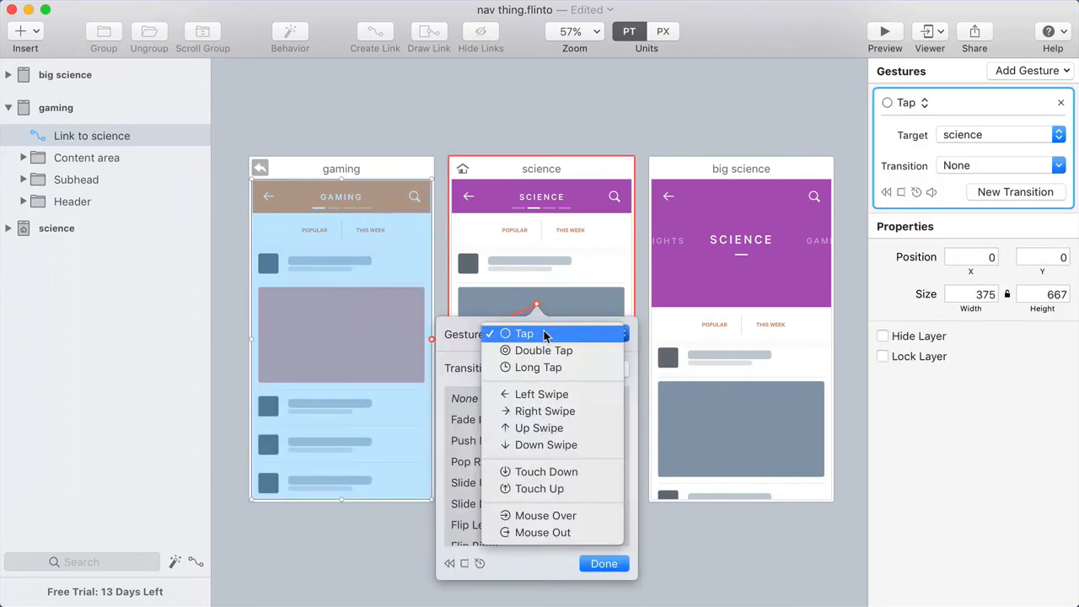
left_click(541, 394)
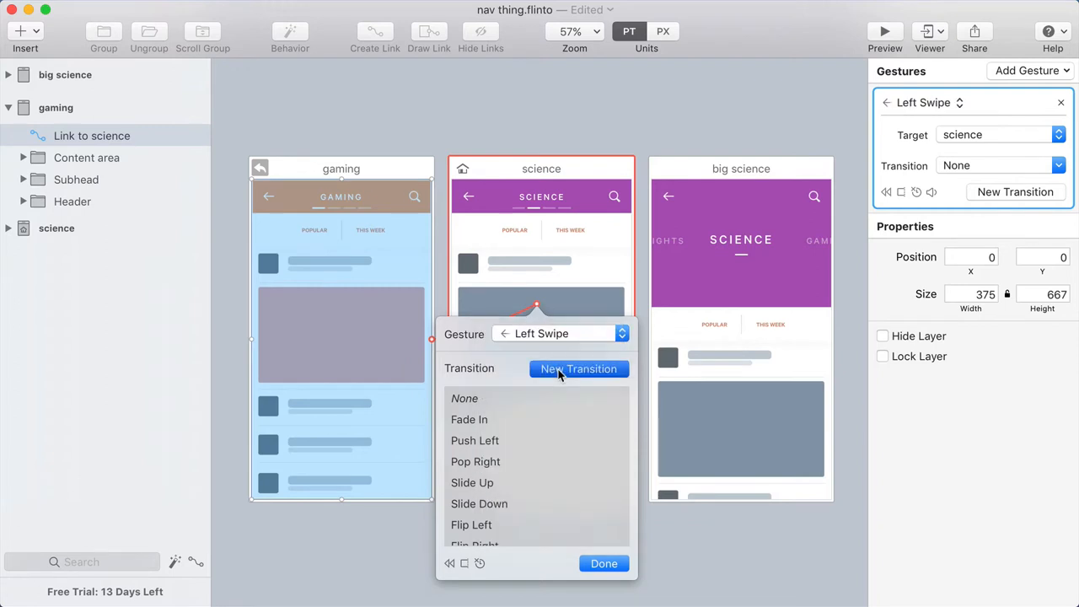
left_click(578, 368)
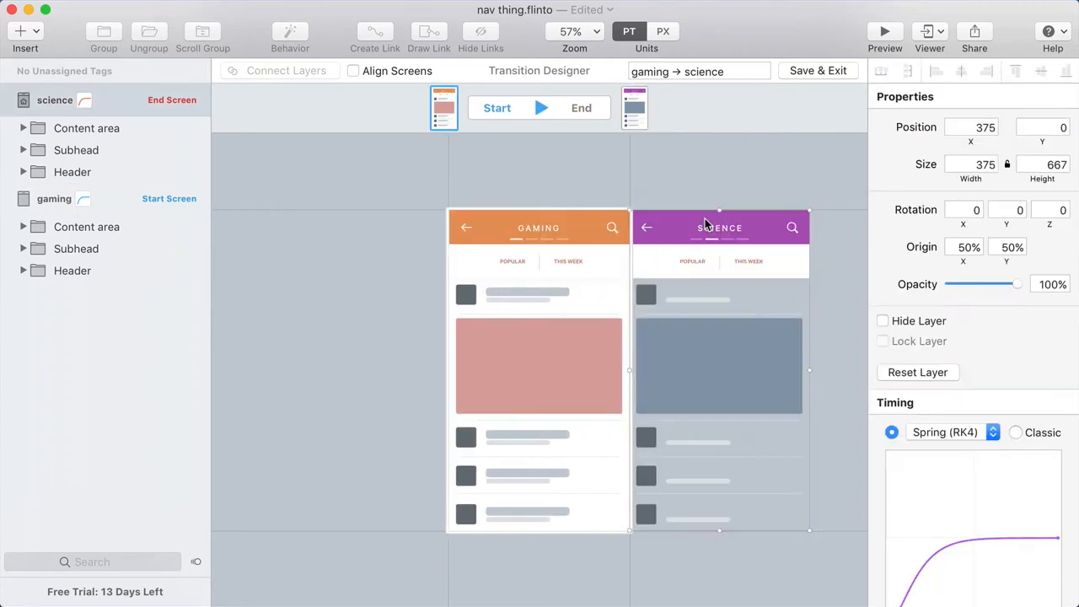
Move the science Header onto the start screen and select both headers' background Rectangles
left_click(72, 172)
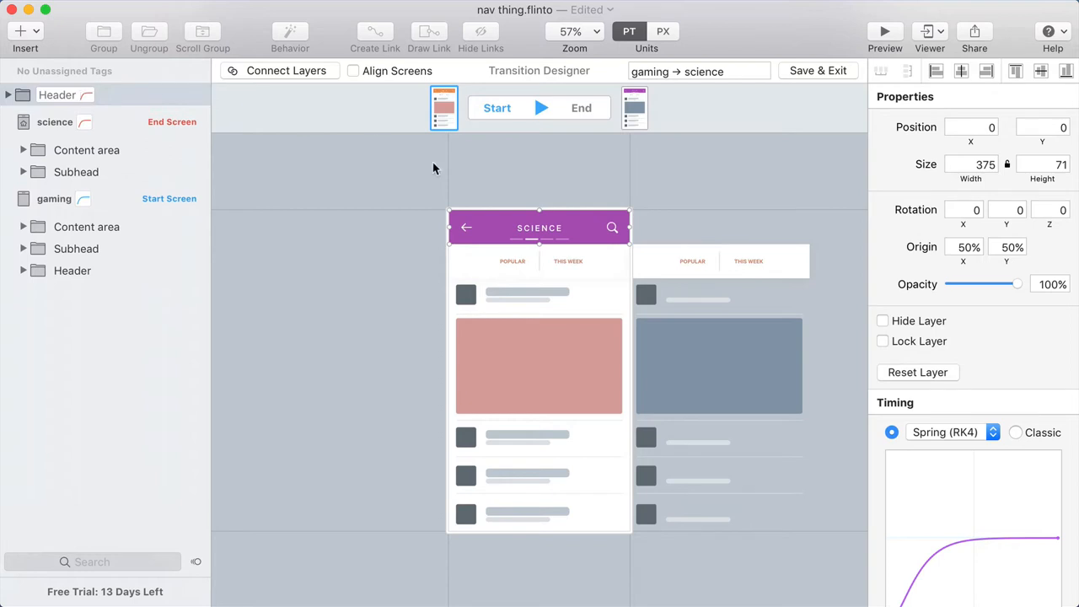
mouse_move(444, 209)
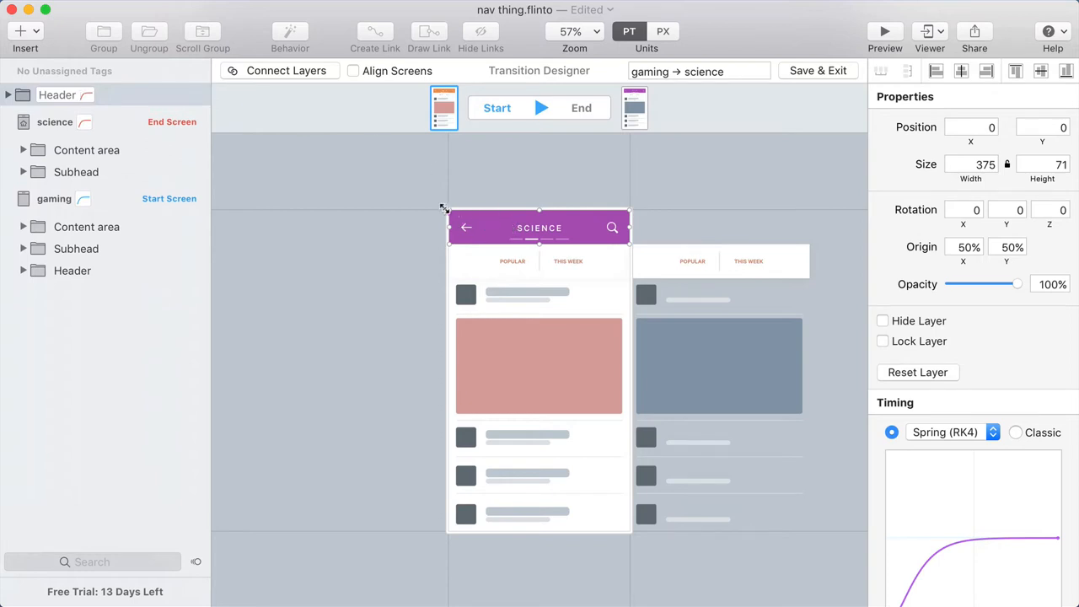
left_click(719, 368)
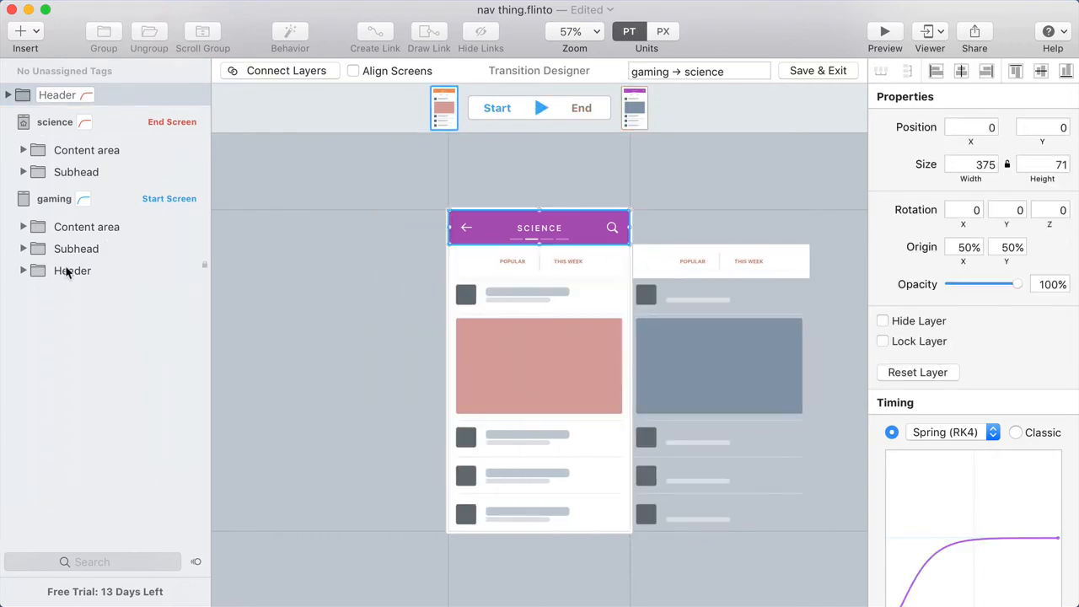
left_click(73, 270)
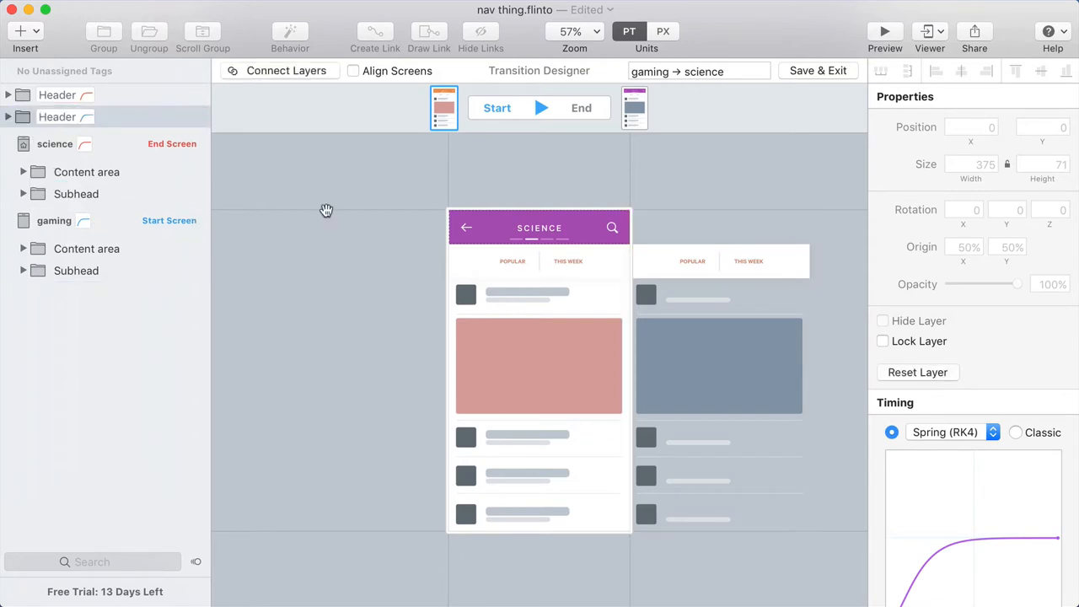
left_click(540, 228)
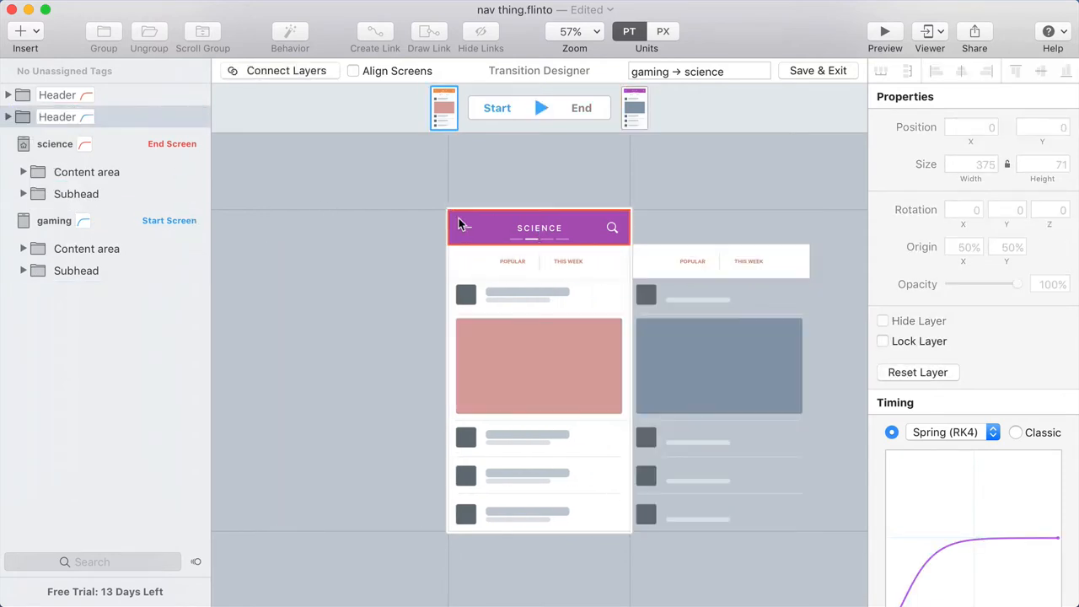
left_click(9, 117)
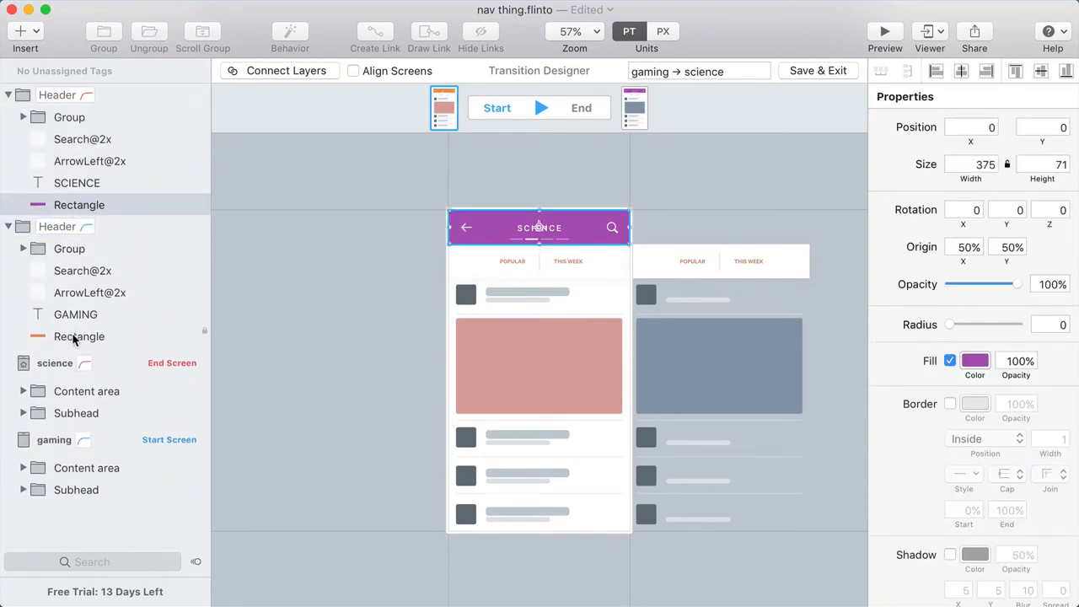
left_click(79, 336)
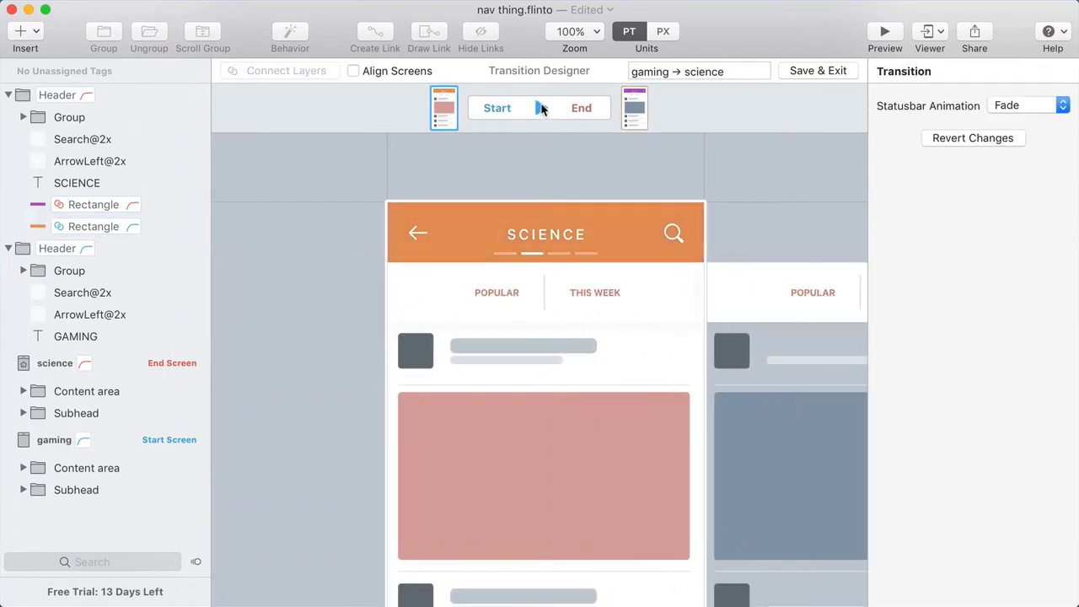
Preview the transition and set the connected header rectangles' Z-Index to Match to Lower
left_click(580, 108)
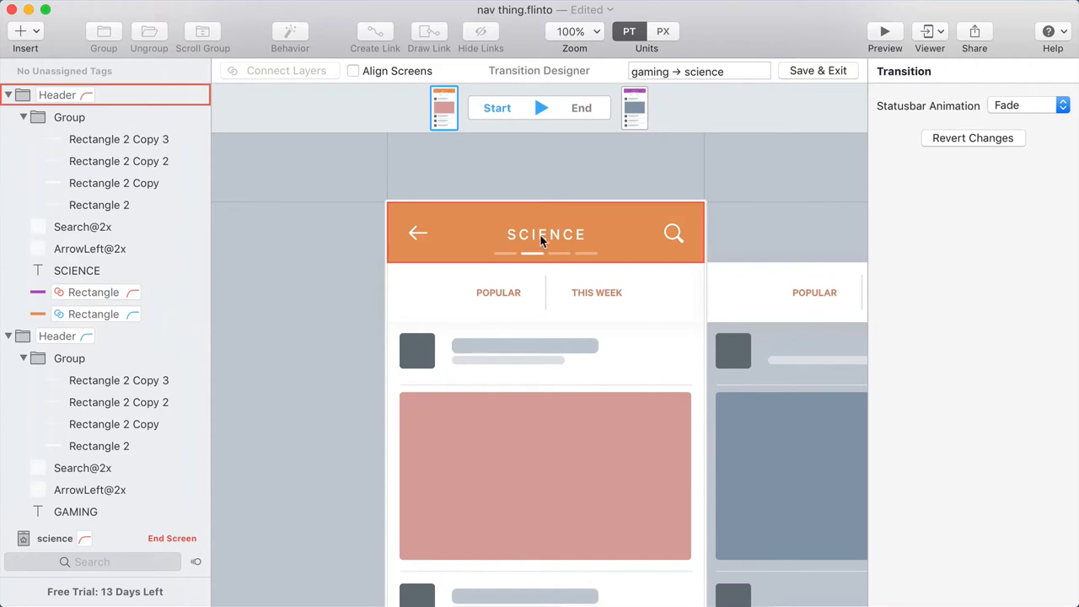
mouse_move(543, 244)
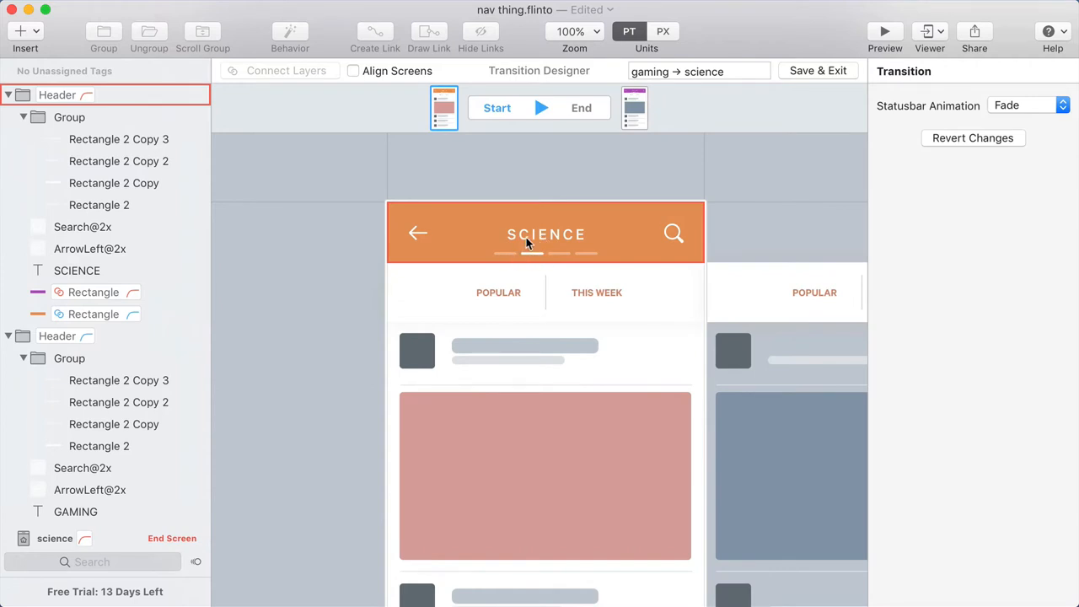
mouse_move(599, 234)
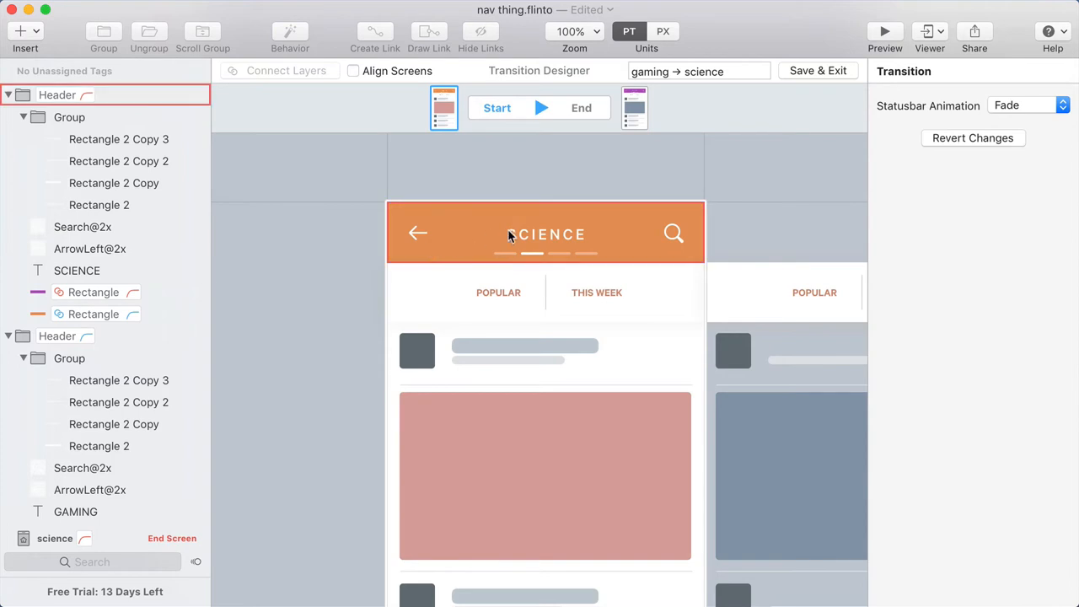
left_click(93, 292)
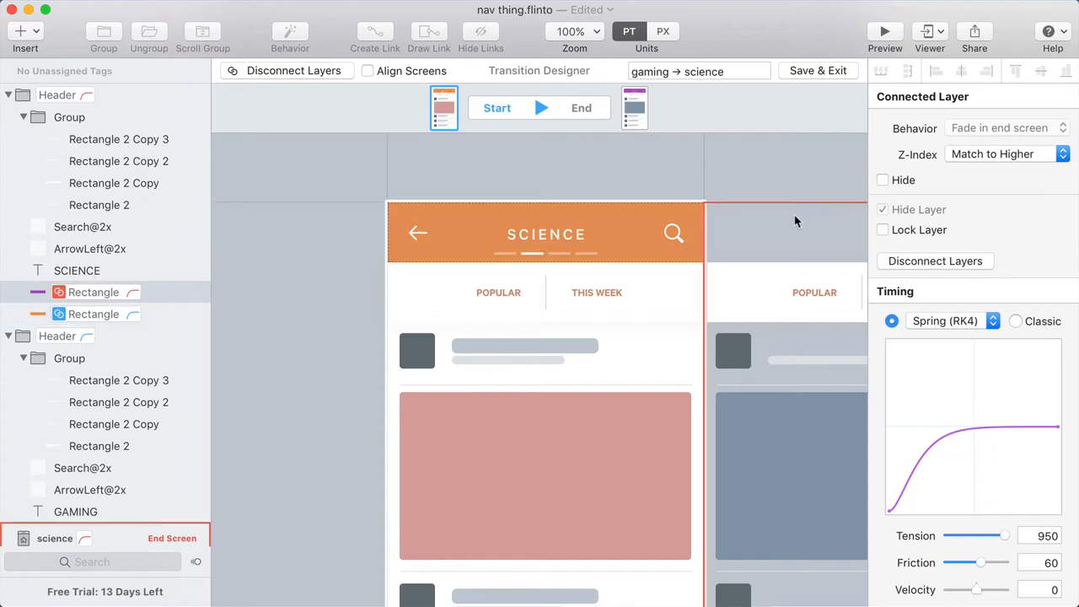
left_click(882, 209)
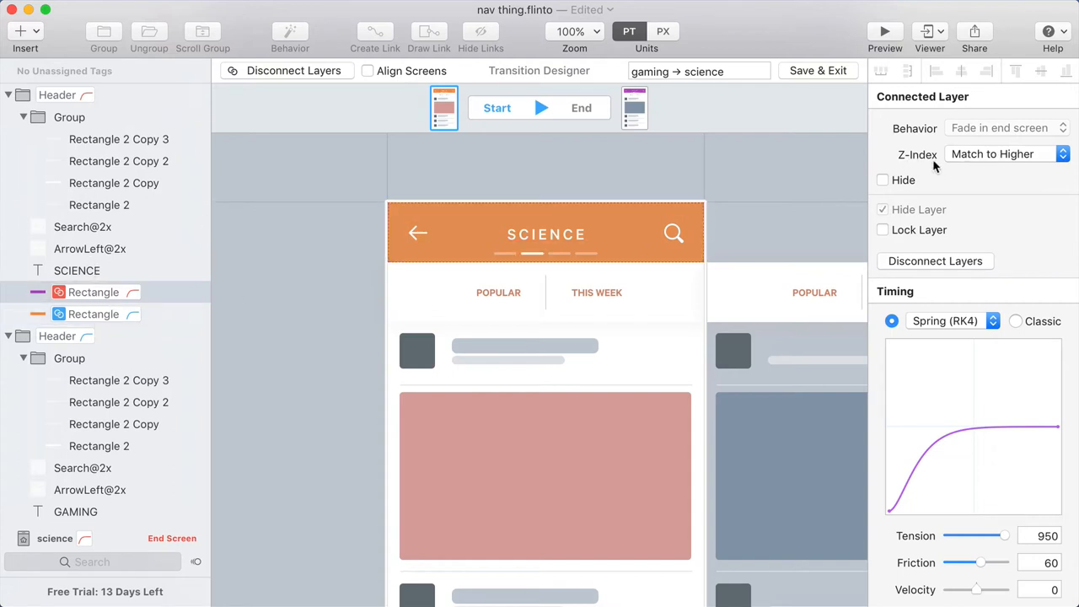
left_click(1006, 153)
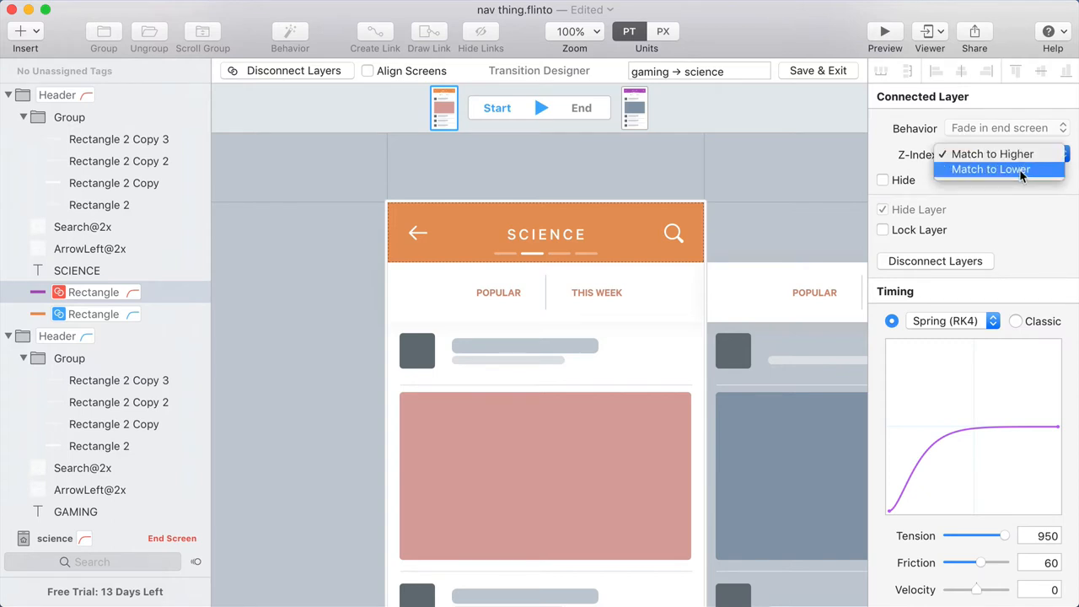
left_click(992, 169)
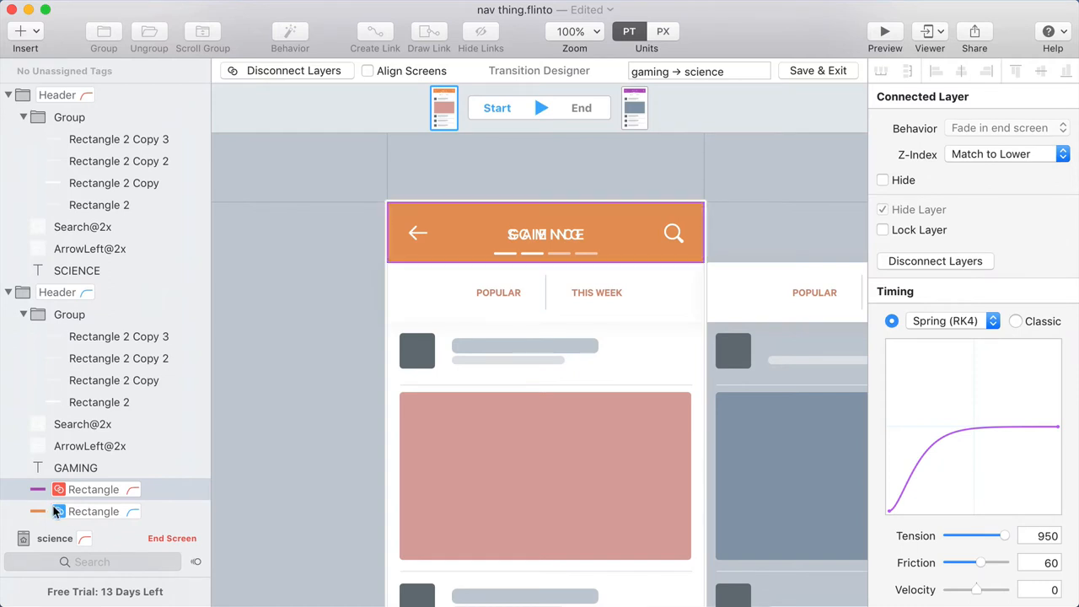
mouse_move(59, 510)
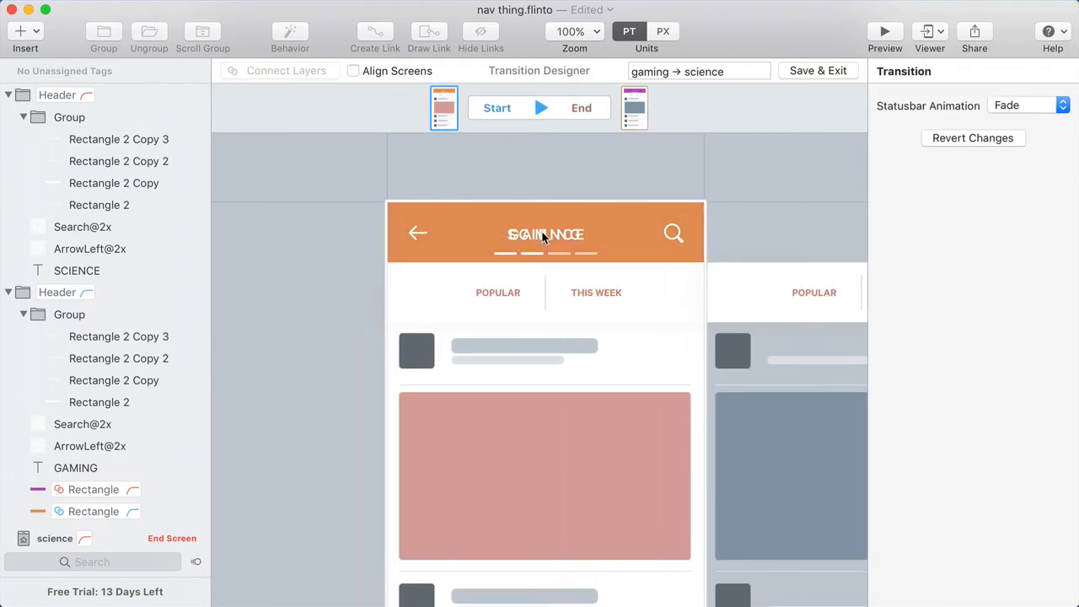
Nudge the SCIENCE title right and set its start opacity to 0
left_click(545, 233)
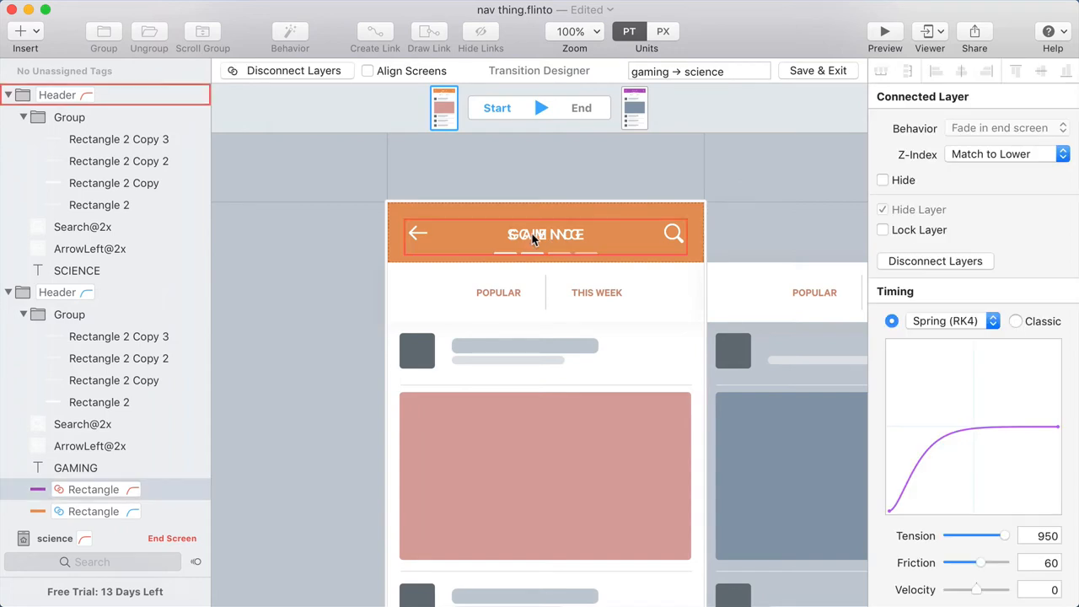
left_click(545, 234)
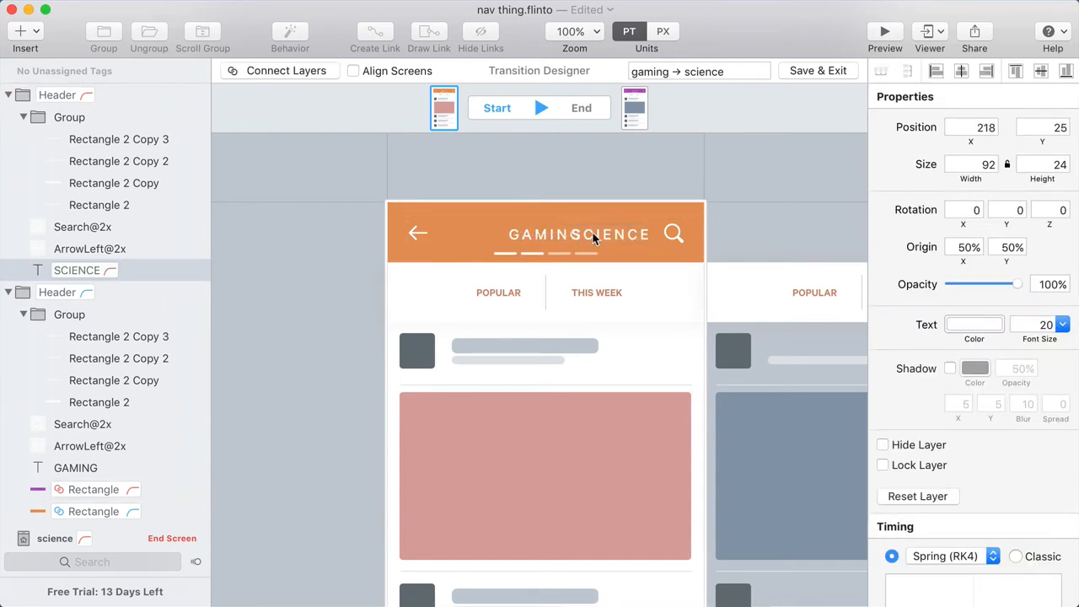
left_click_drag(580, 233, 590, 233)
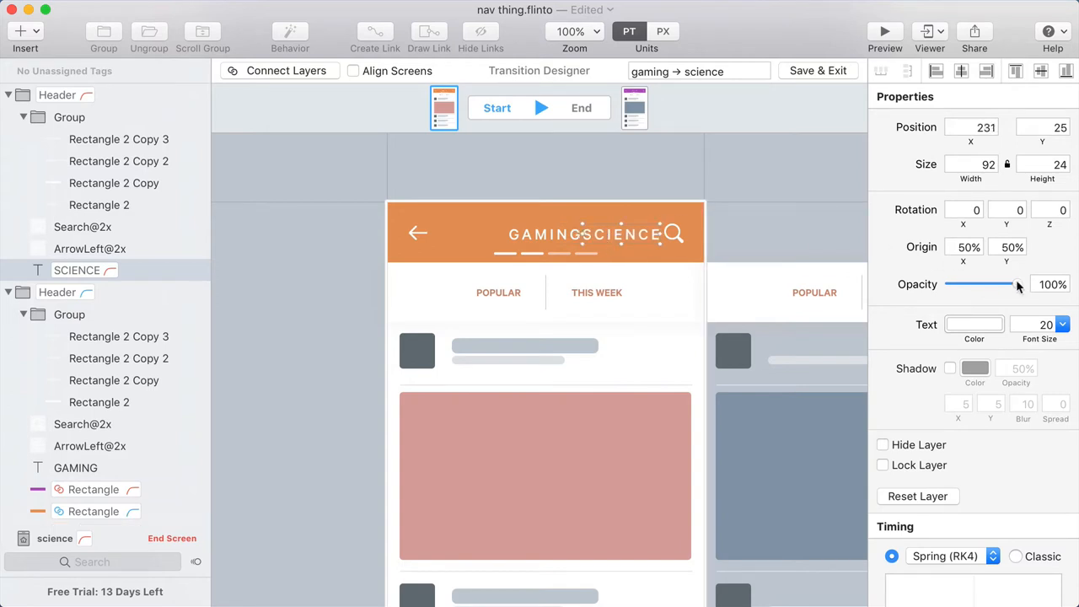
left_click_drag(1016, 284, 950, 284)
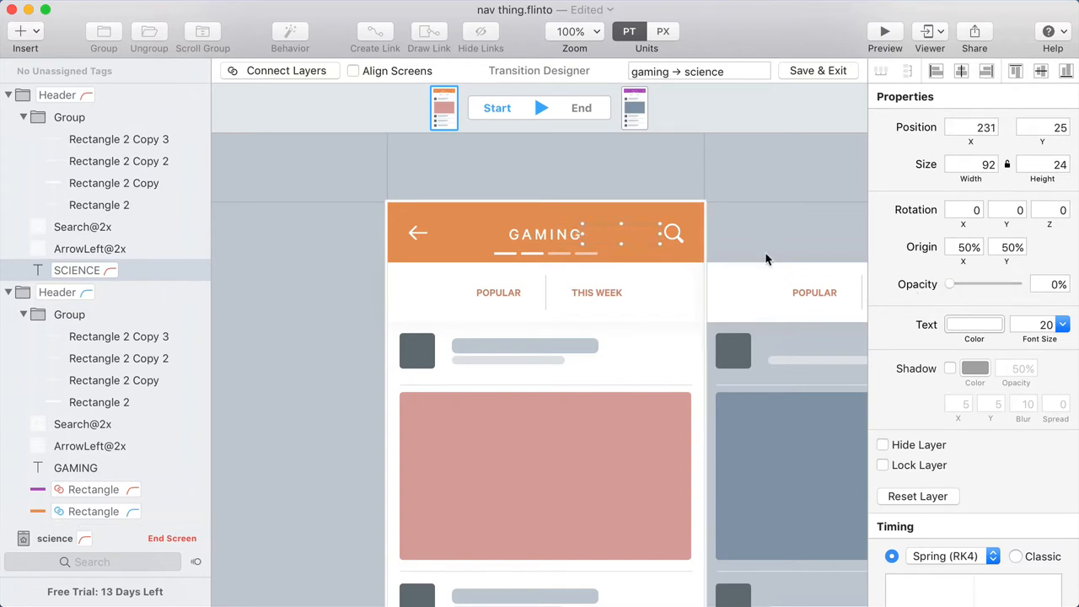
Set the GAMING title's end-state opacity to 0 and select the page indicator bars
left_click(633, 108)
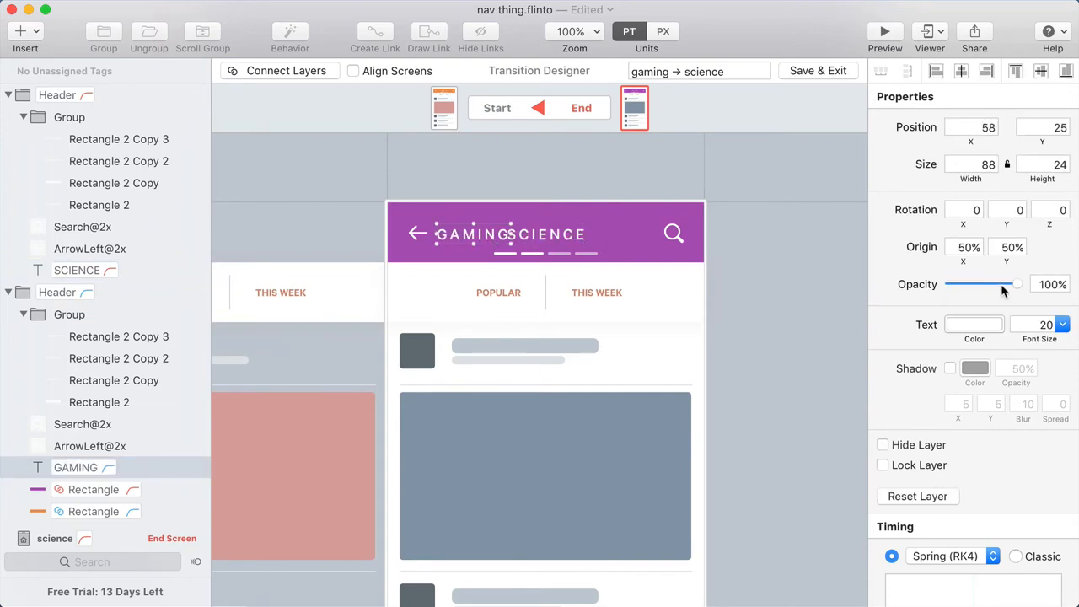
left_click_drag(1015, 284, 950, 284)
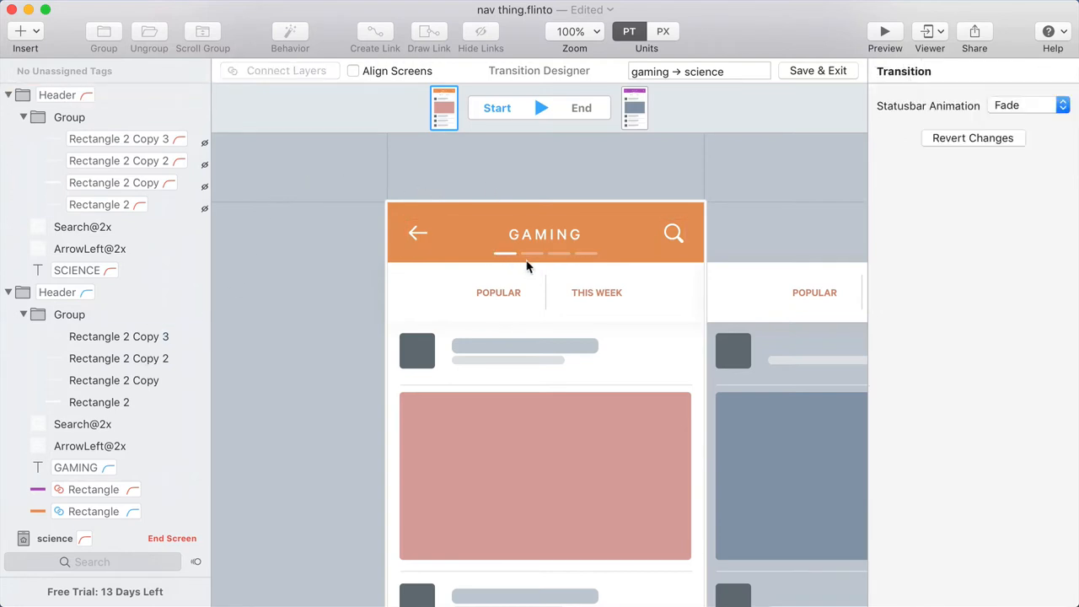
left_click(545, 252)
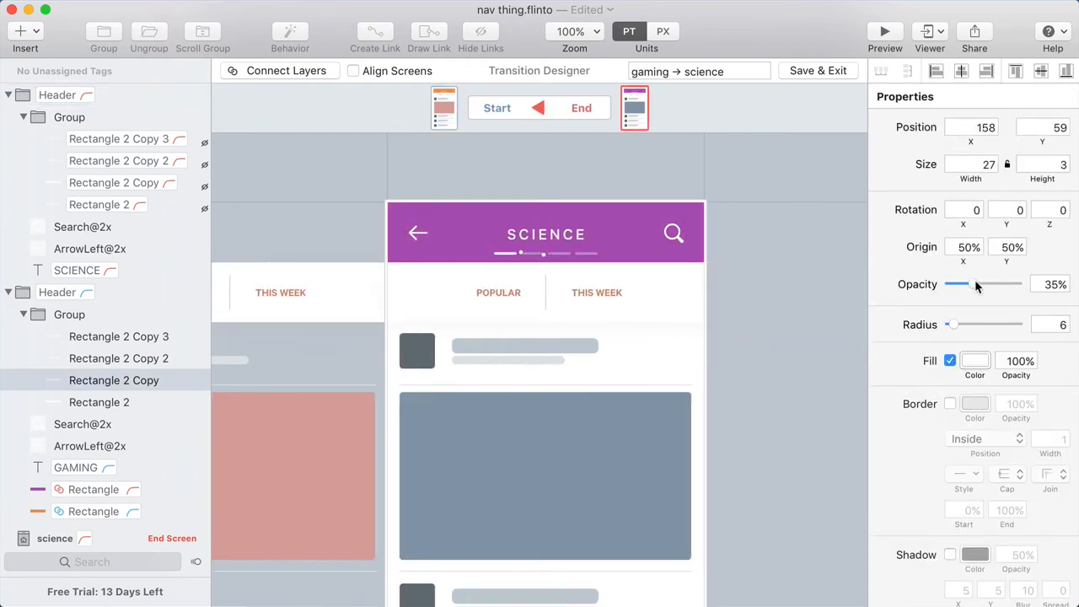
Set the indicator dash to 35% opacity and pair the back arrow and search icons
left_click_drag(957, 284, 1017, 284)
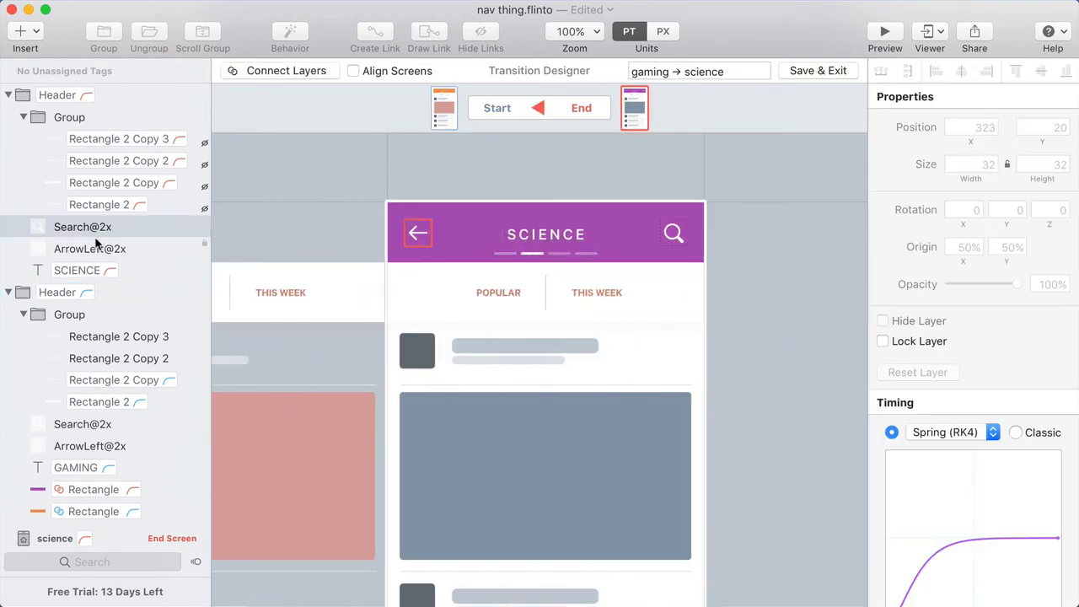
left_click(89, 248)
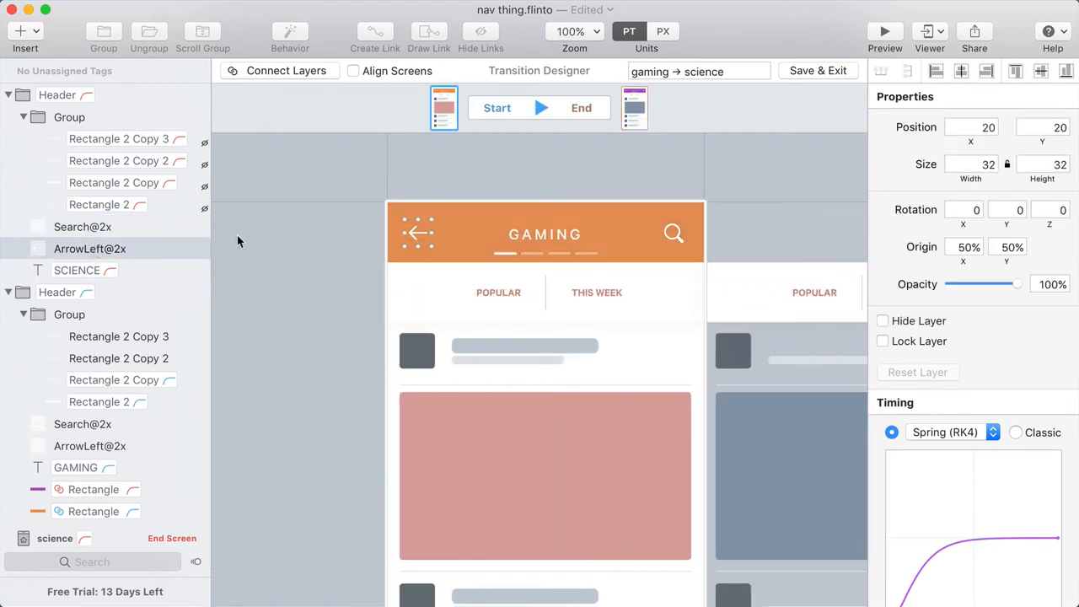
left_click(883, 320)
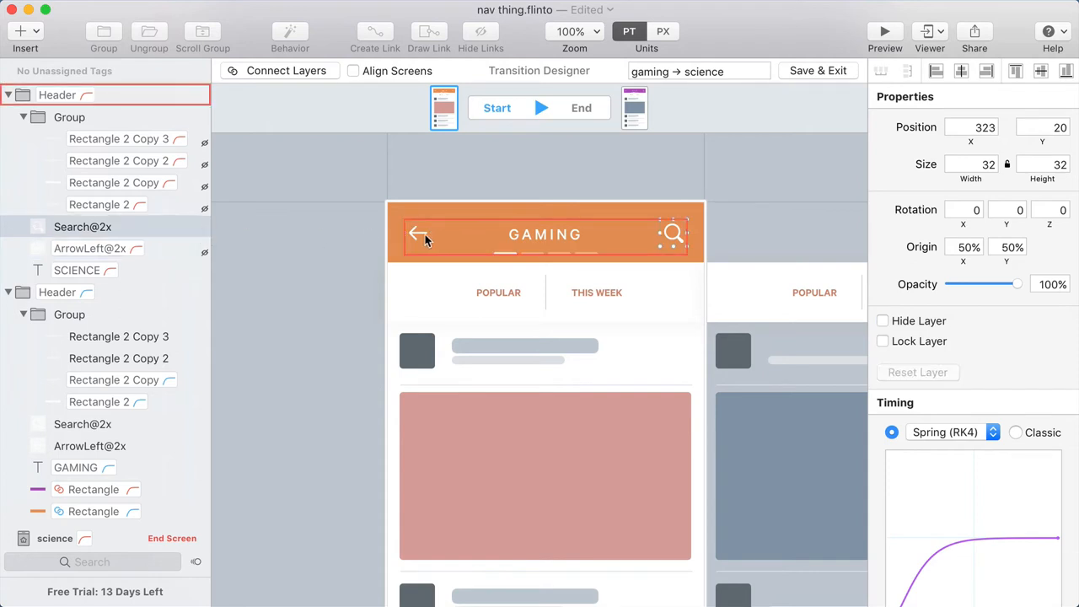
mouse_move(414, 238)
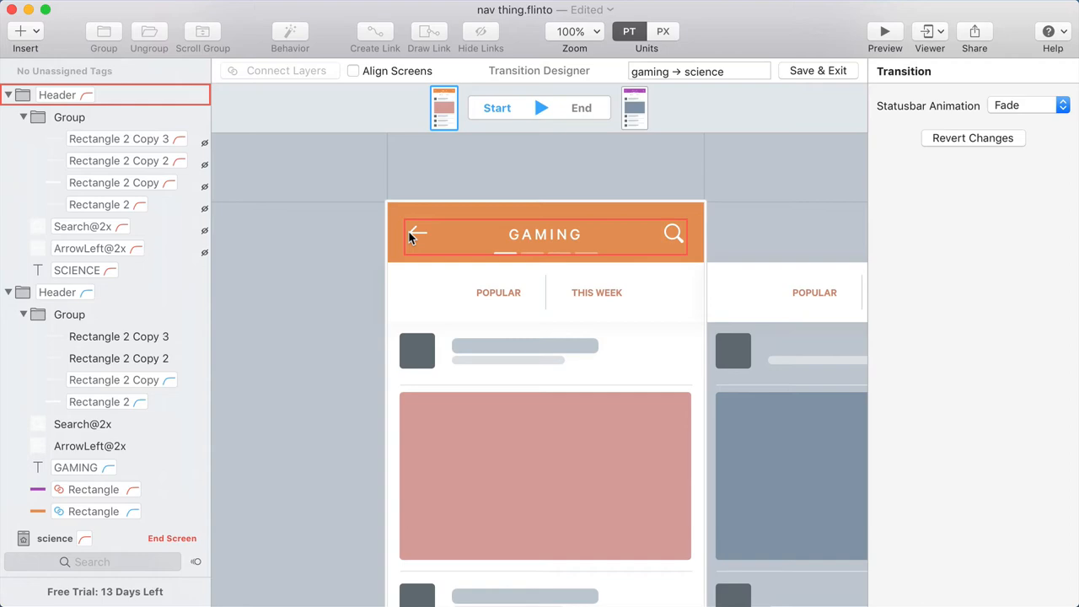
Save the transition and make gaming the prototype's home screen
left_click(817, 71)
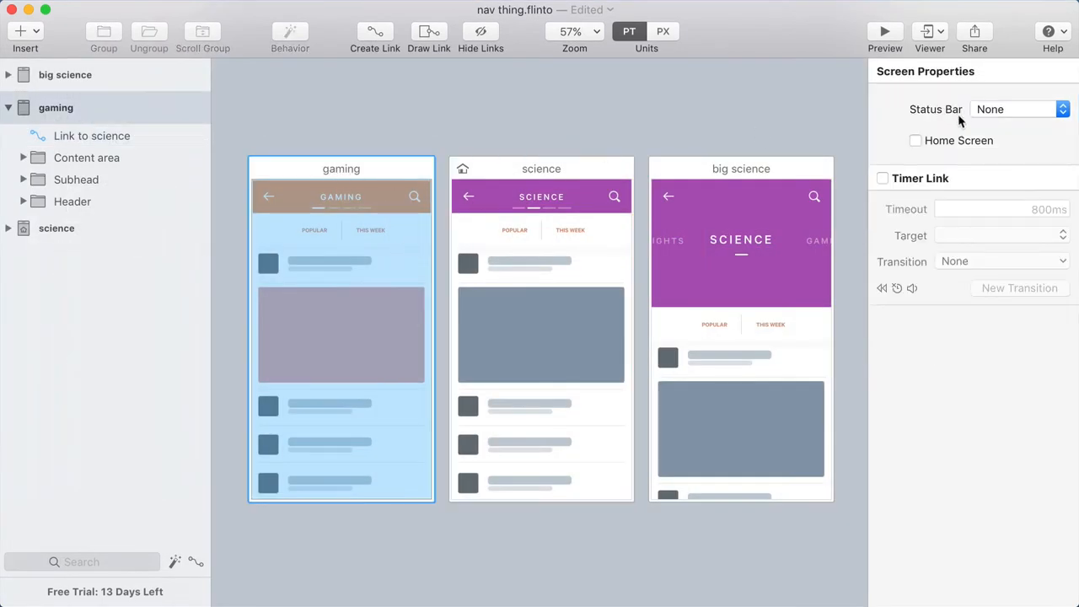
left_click(915, 140)
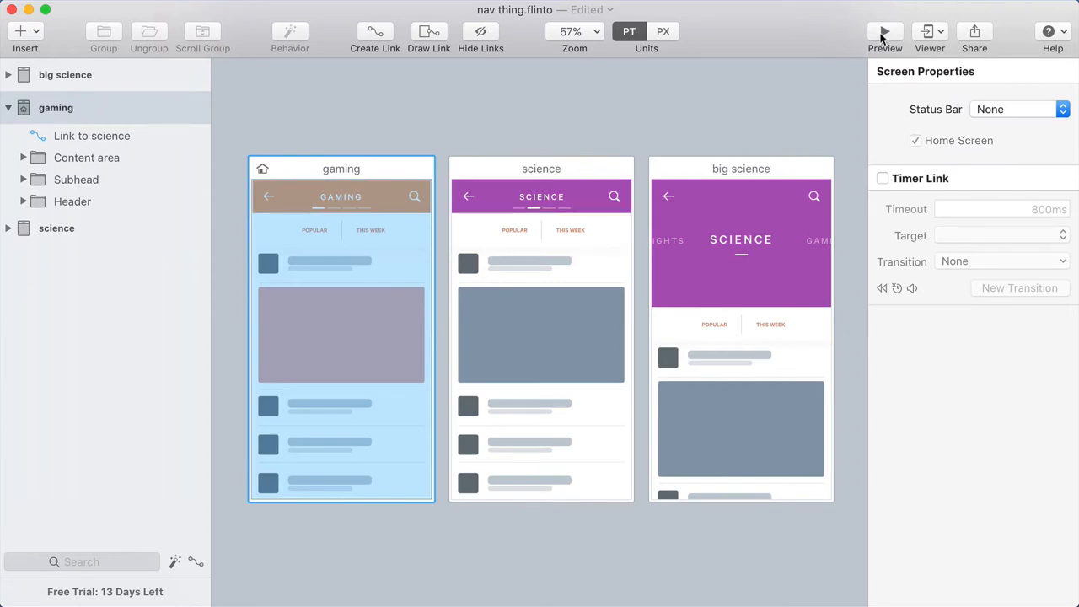
left_click(884, 32)
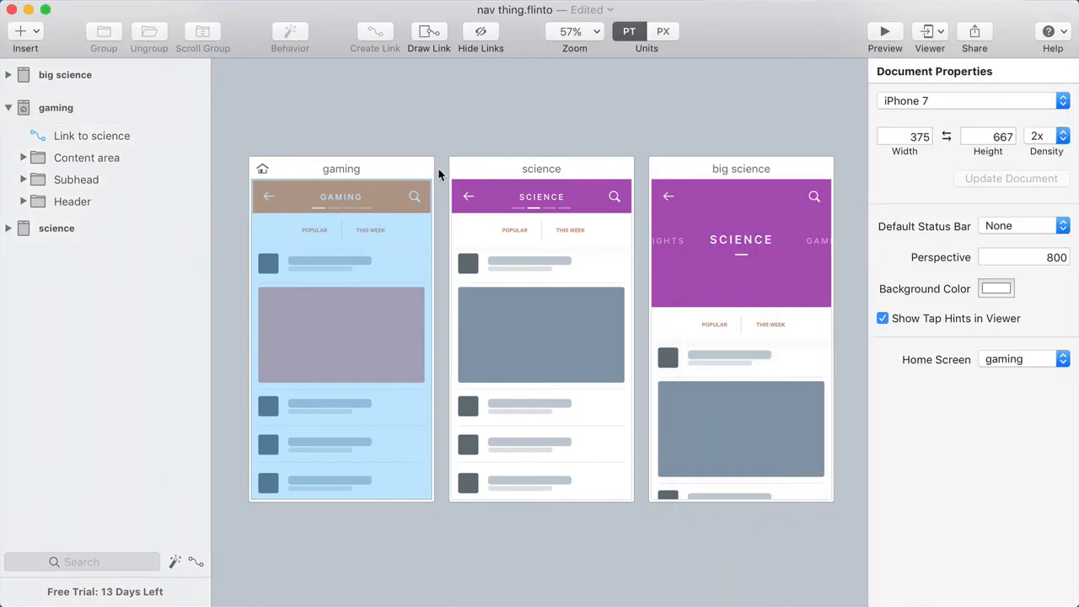
mouse_move(451, 180)
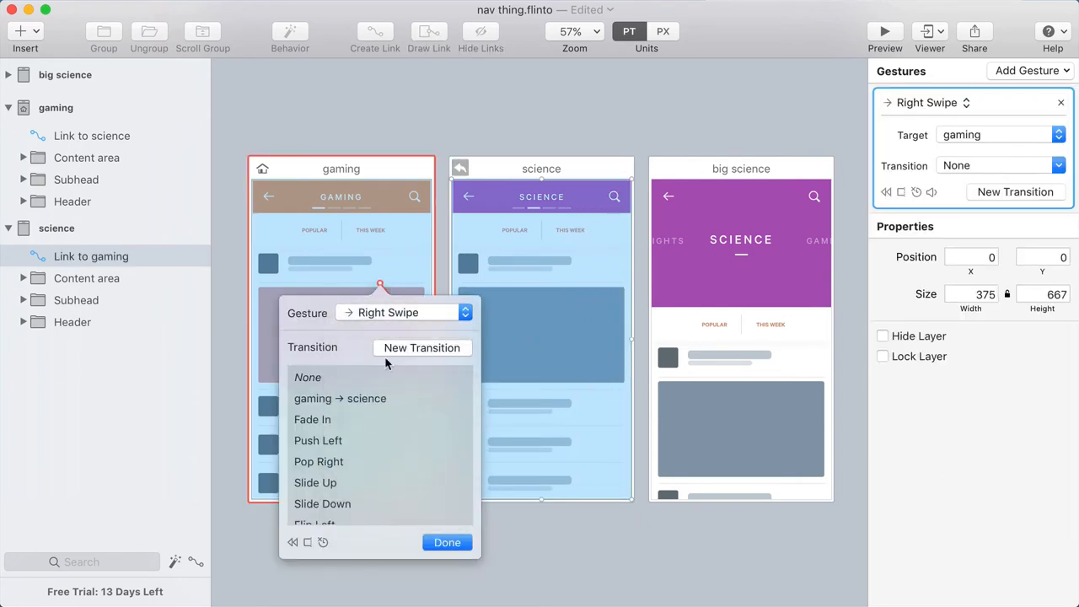
Apply the gaming → science transition to the right-swipe link and confirm
left_click(339, 398)
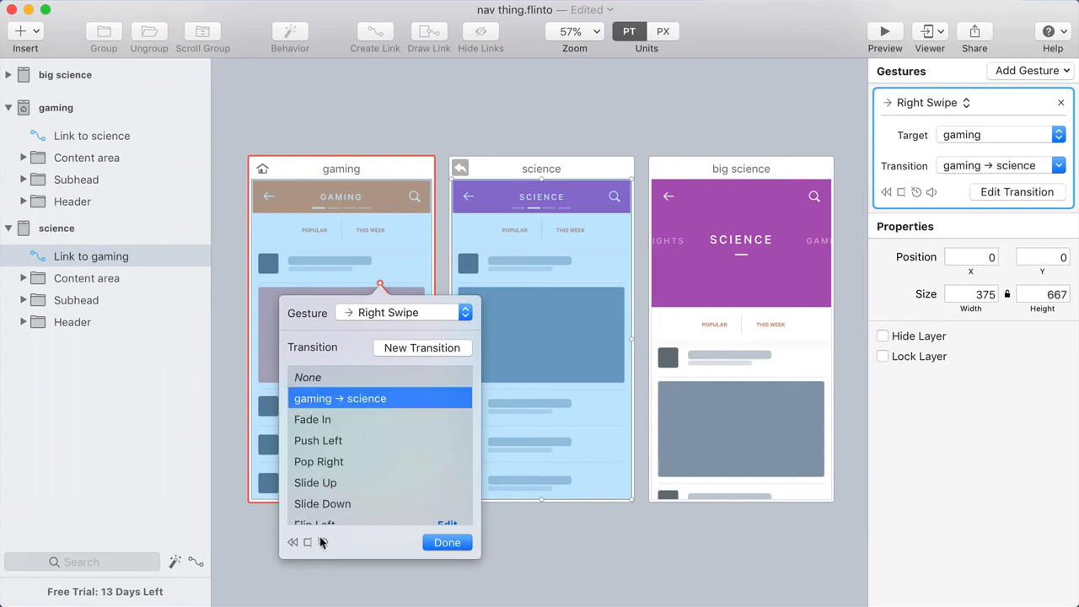
mouse_move(292, 542)
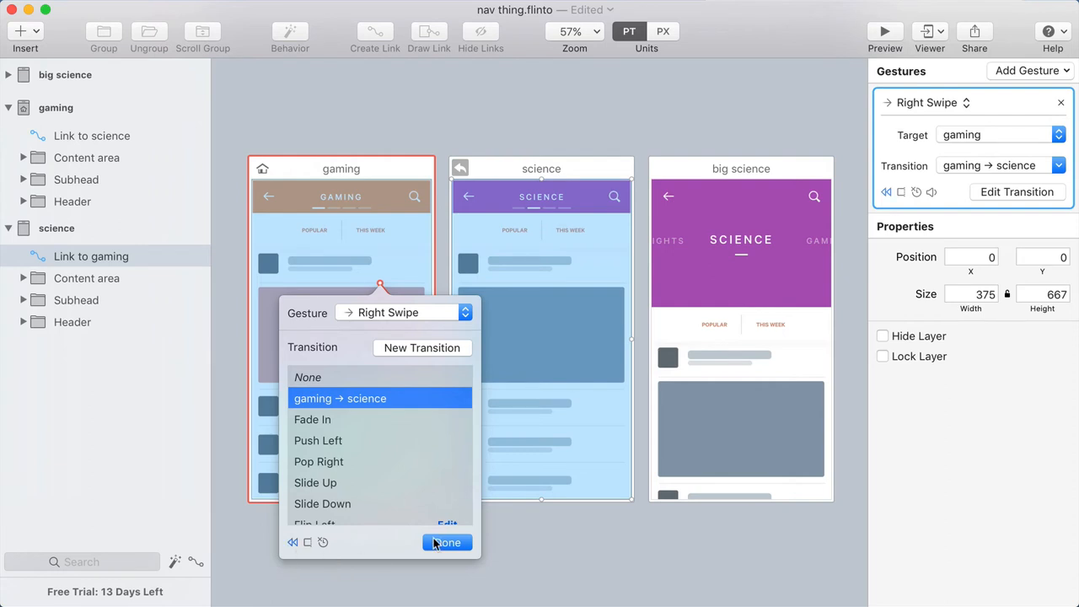
left_click(446, 542)
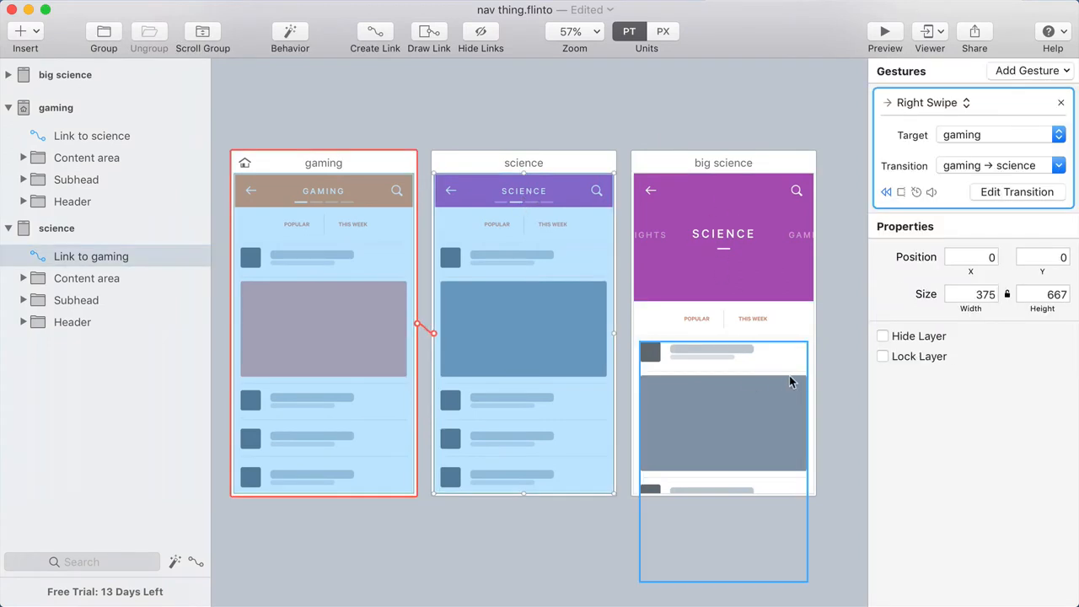
mouse_move(710, 354)
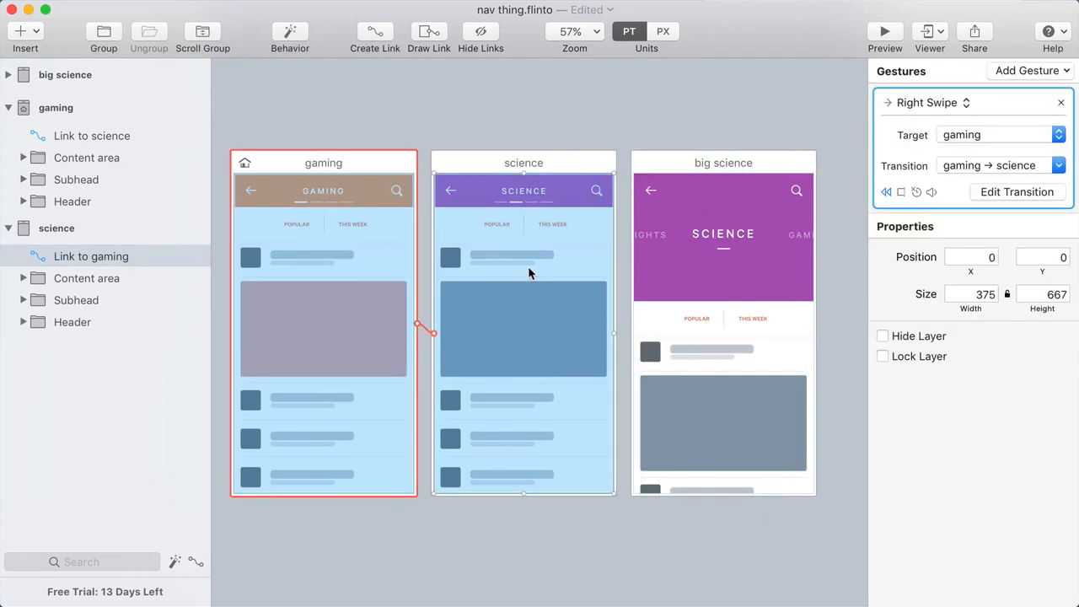
mouse_move(537, 318)
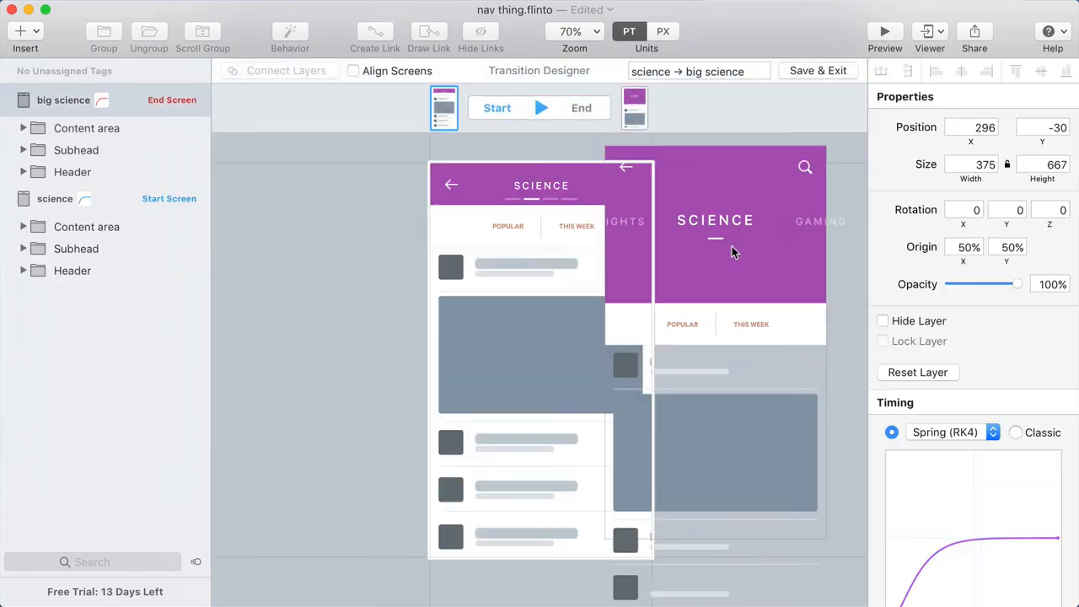
Align both screens, connect the purple header rectangles, and select big science's SCIENCE title
left_click_drag(734, 245, 681, 244)
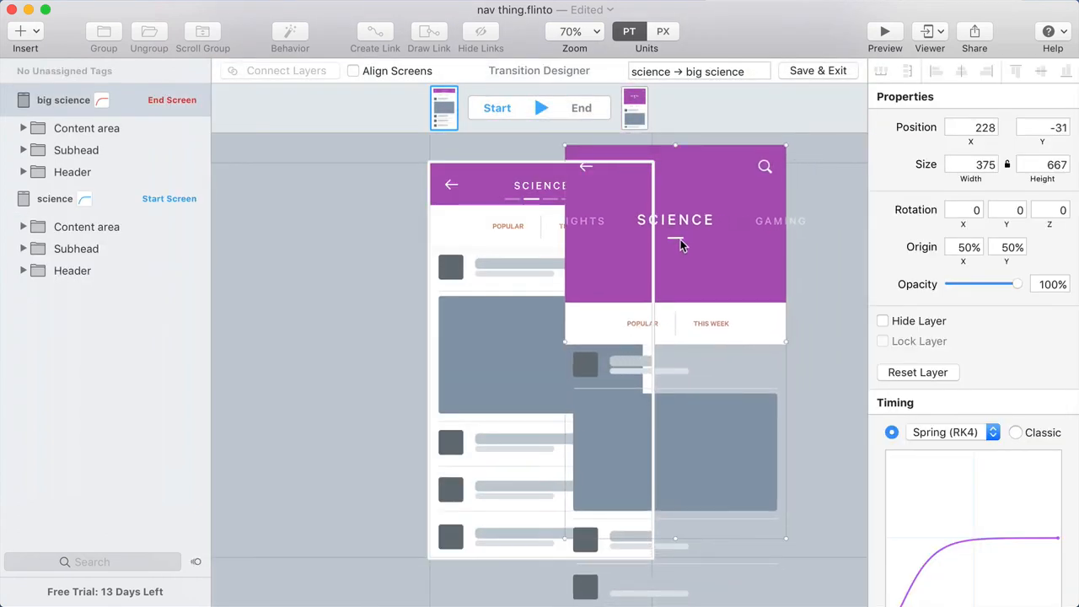
left_click(353, 71)
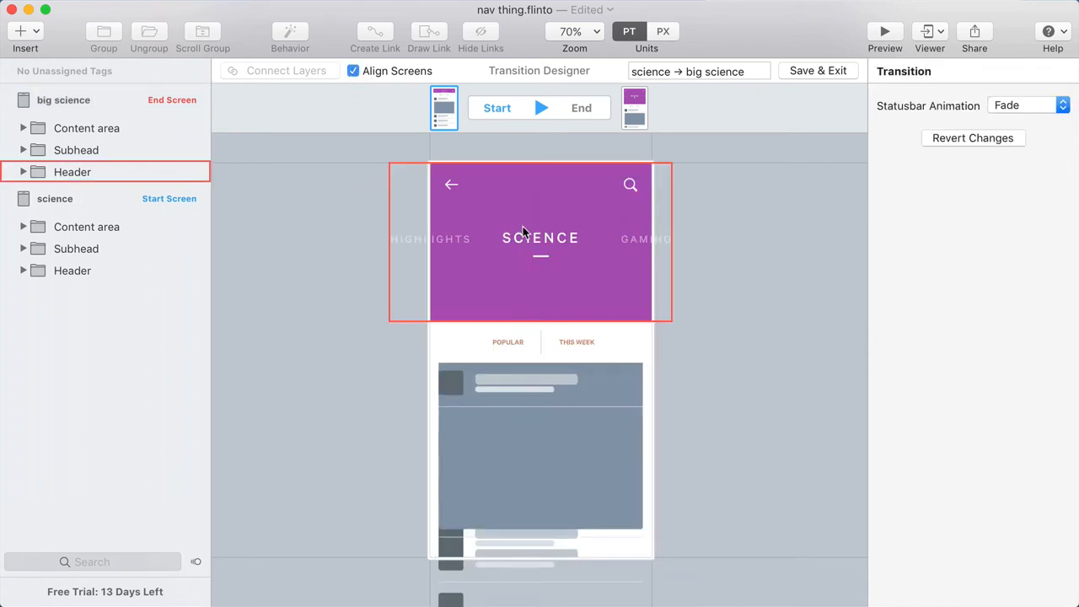
mouse_move(565, 316)
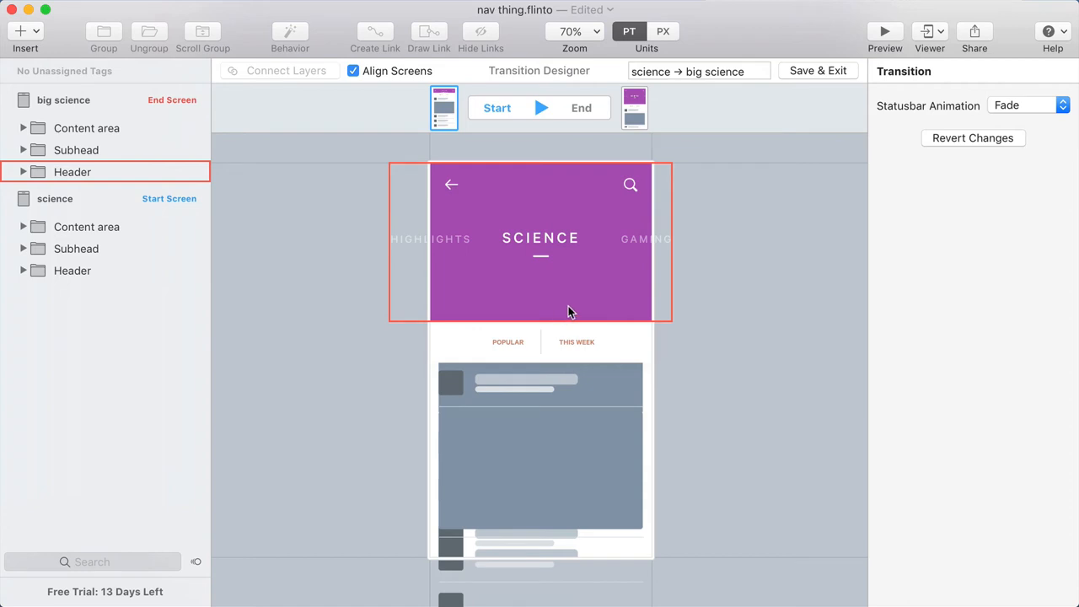
mouse_move(563, 316)
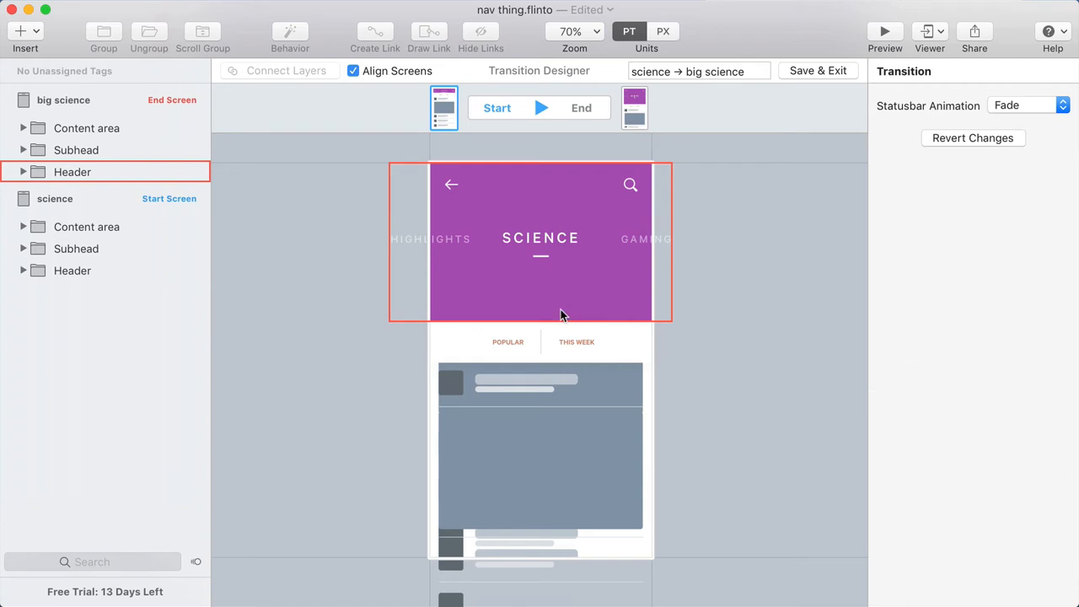
left_click(24, 172)
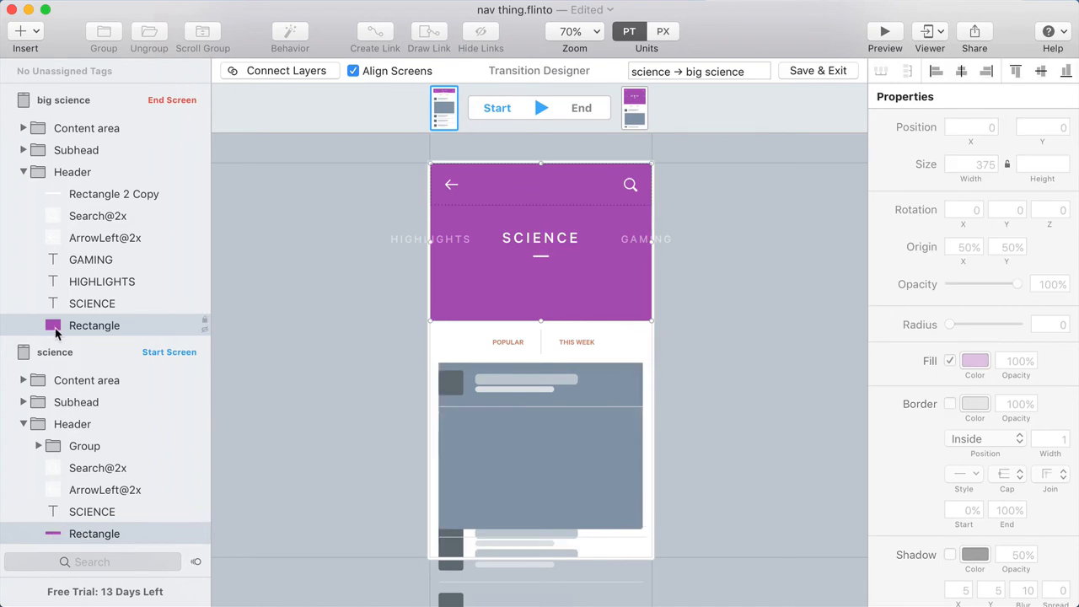
left_click(286, 70)
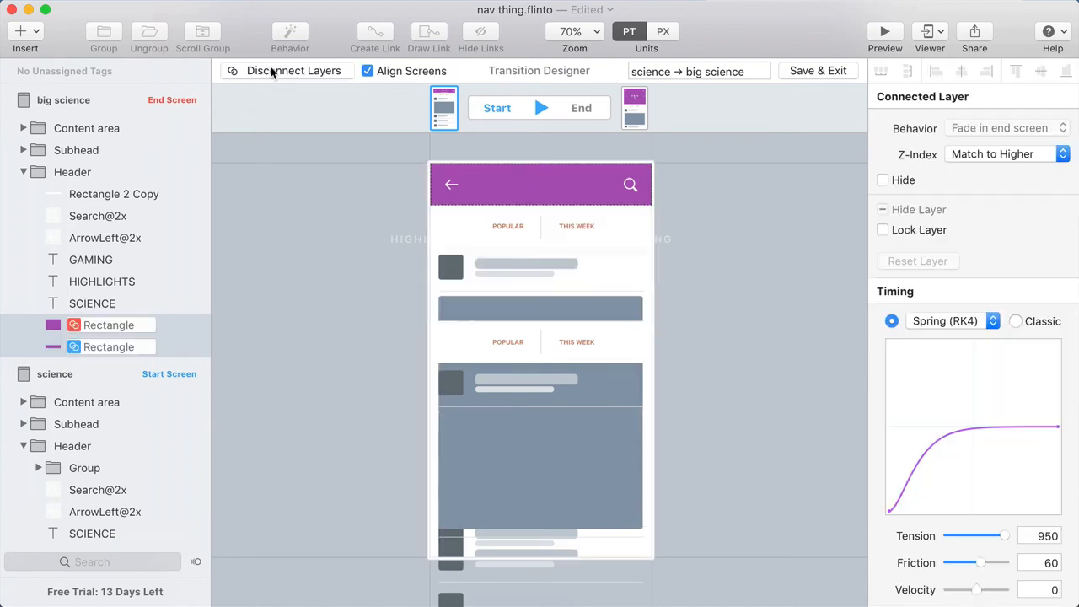
left_click(633, 108)
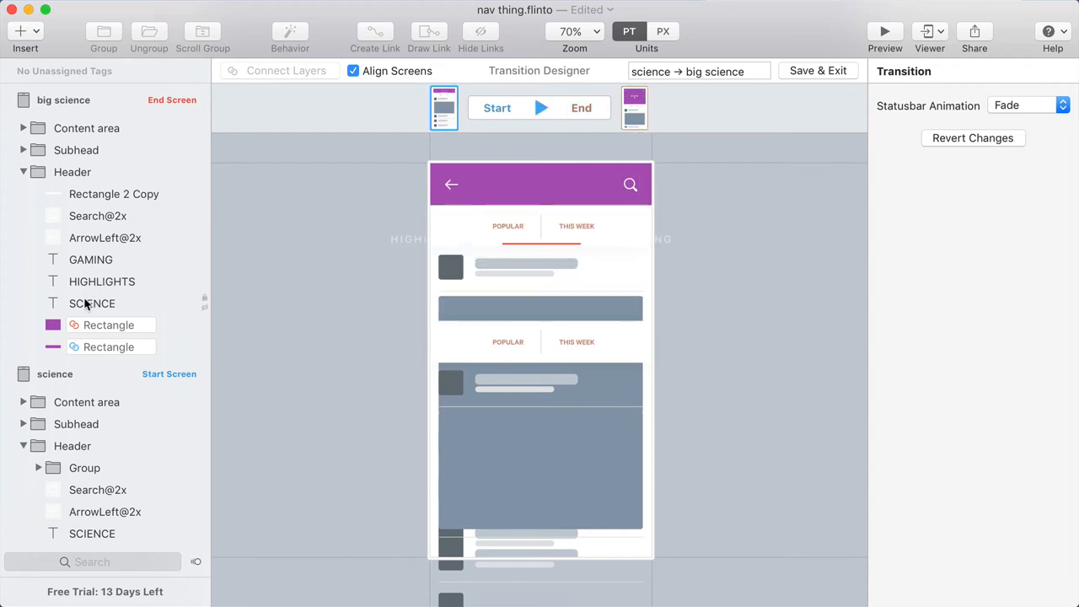
left_click(92, 303)
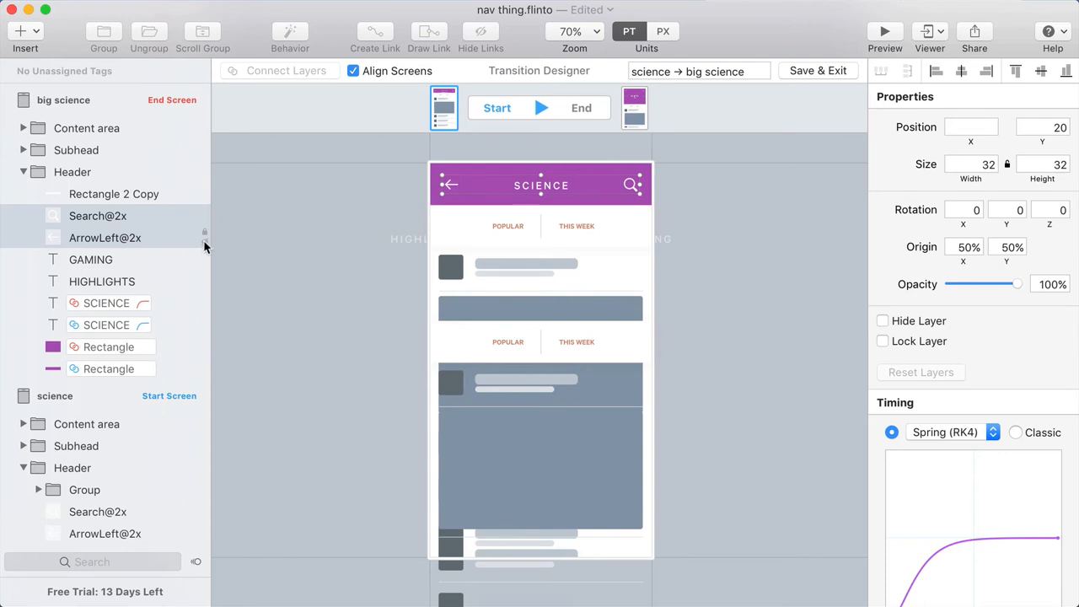
Select the back arrow, search icons, big science header and HIGHLIGHTS title for animation
left_click(882, 321)
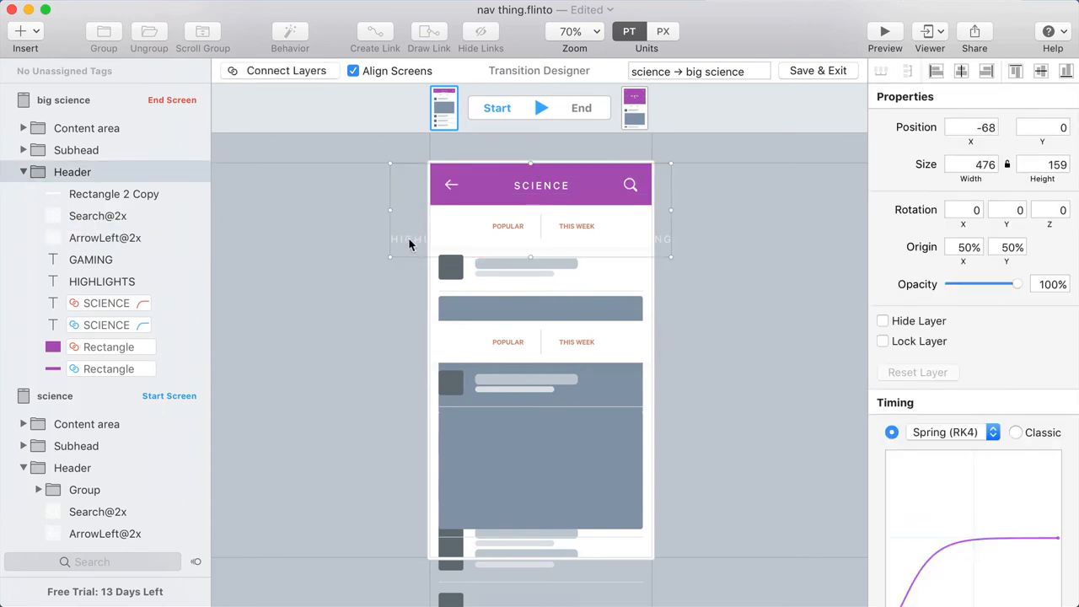
left_click(90, 259)
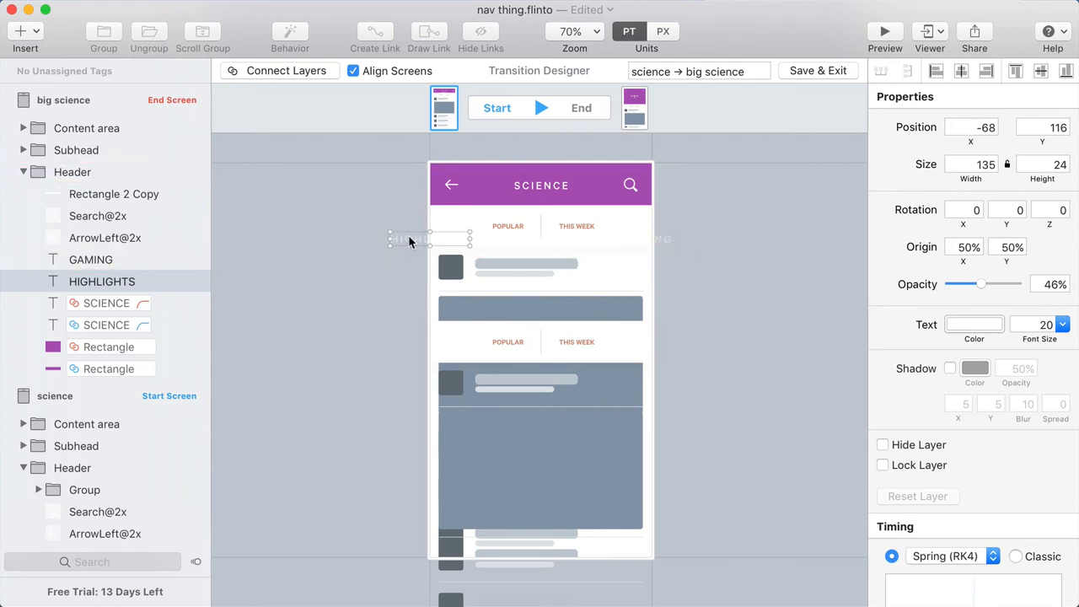
left_click(73, 172)
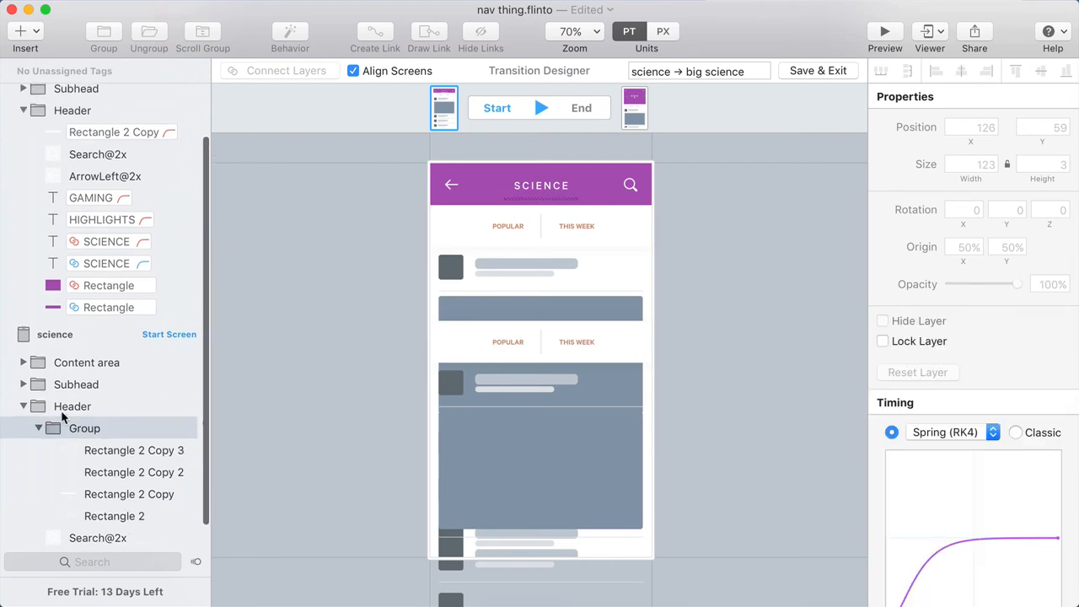
left_click(541, 184)
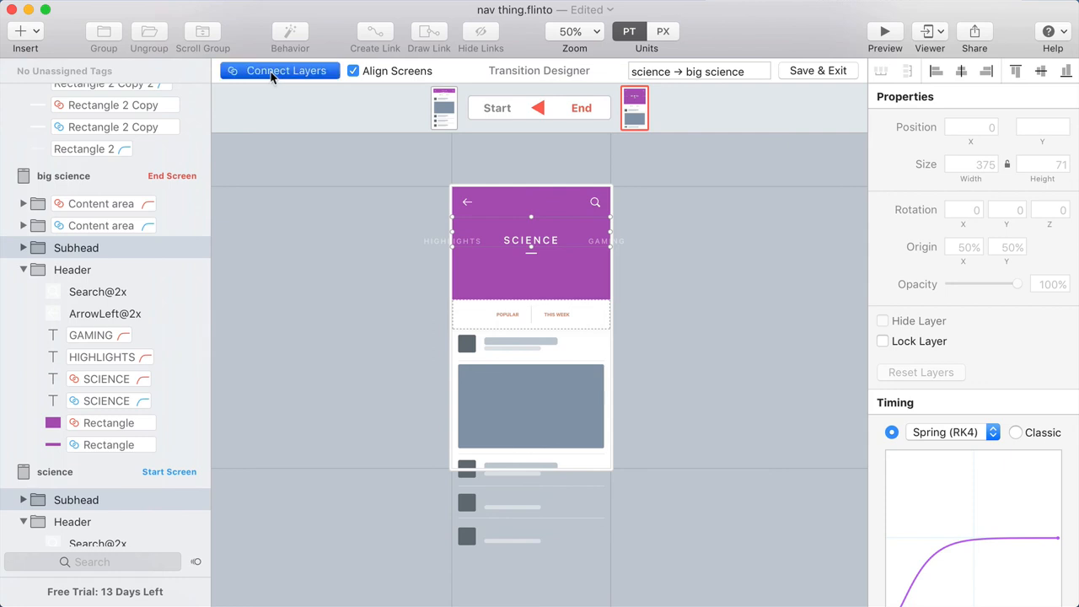
Connect the Subhead layers of science and big science
left_click(285, 70)
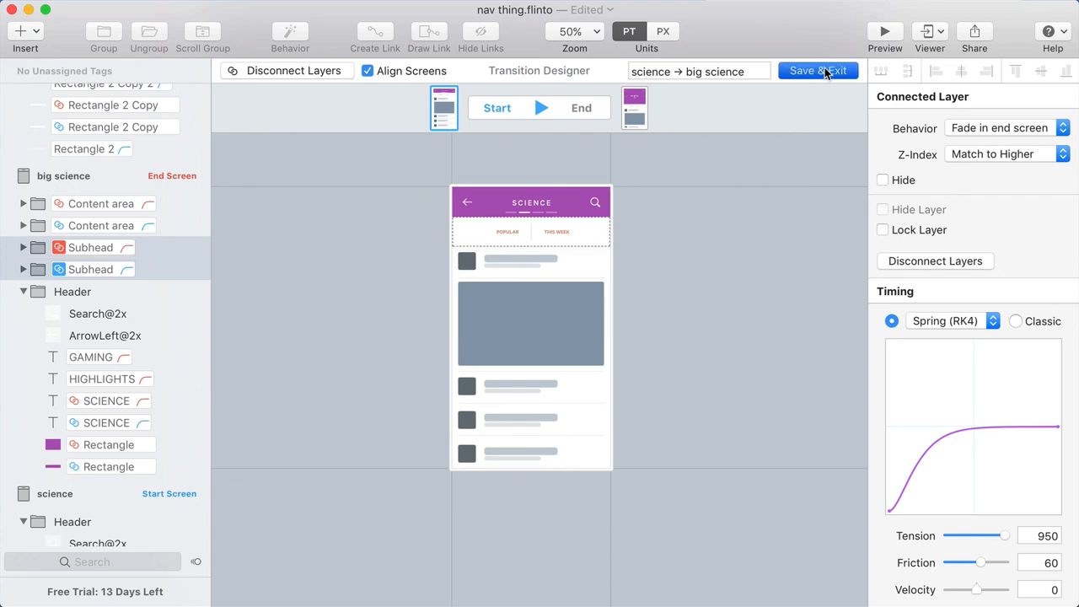
Link big science back to science on Up Swipe using the reversed science → big science transition
left_click(817, 70)
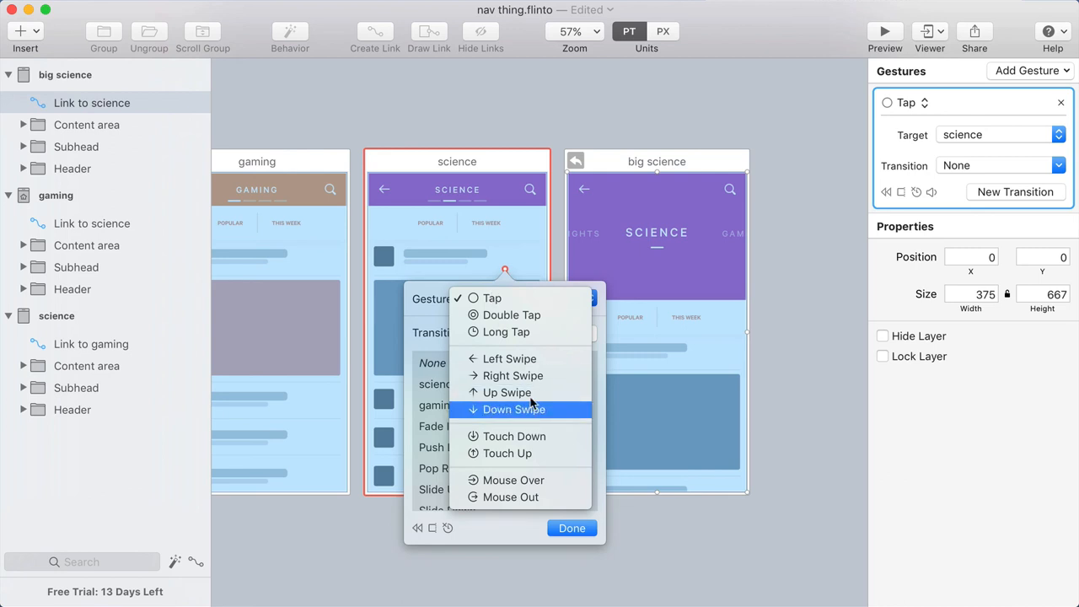
left_click(506, 392)
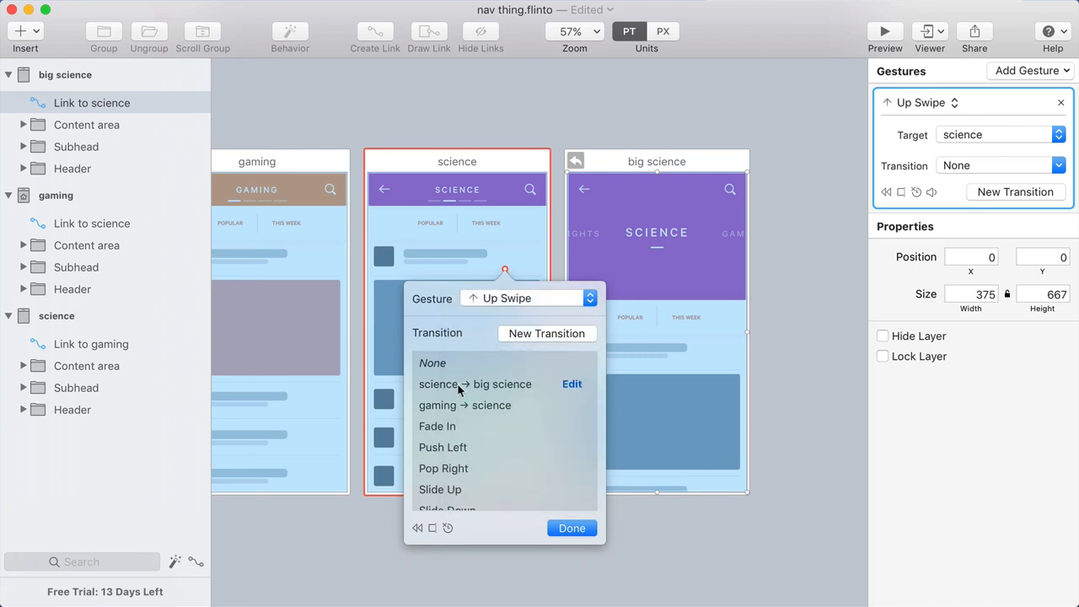
left_click(474, 384)
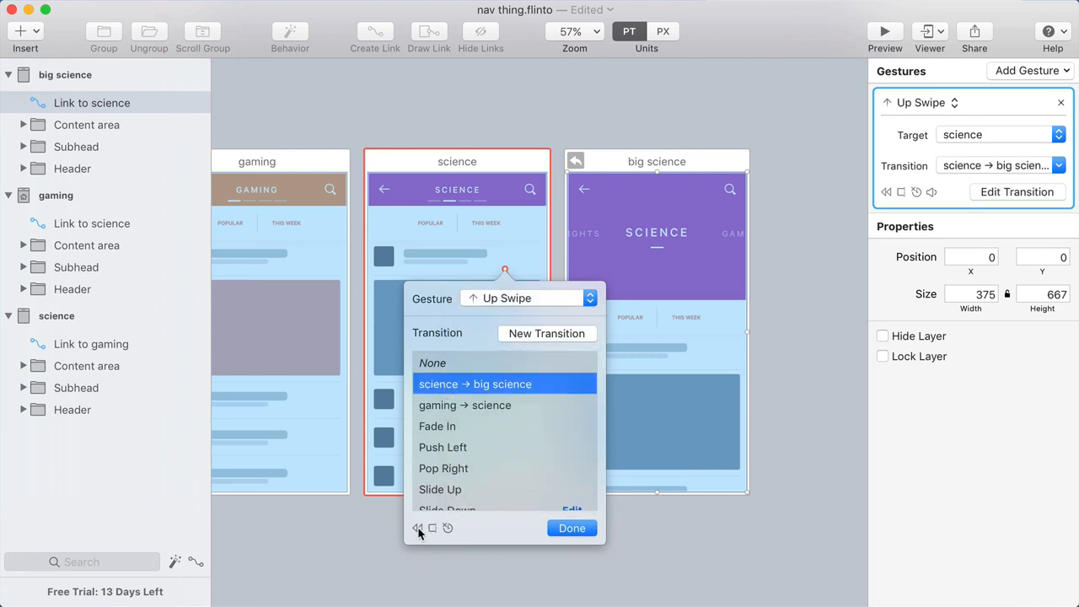